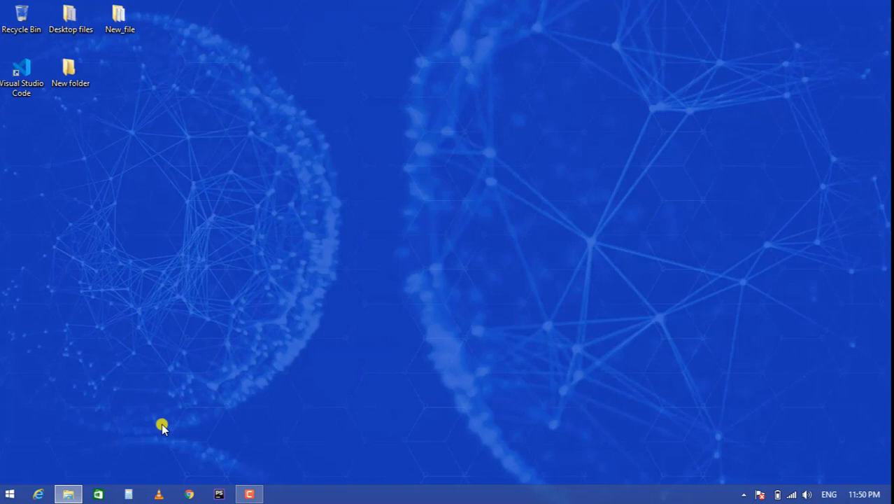
pyautogui.moveTo(195, 401)
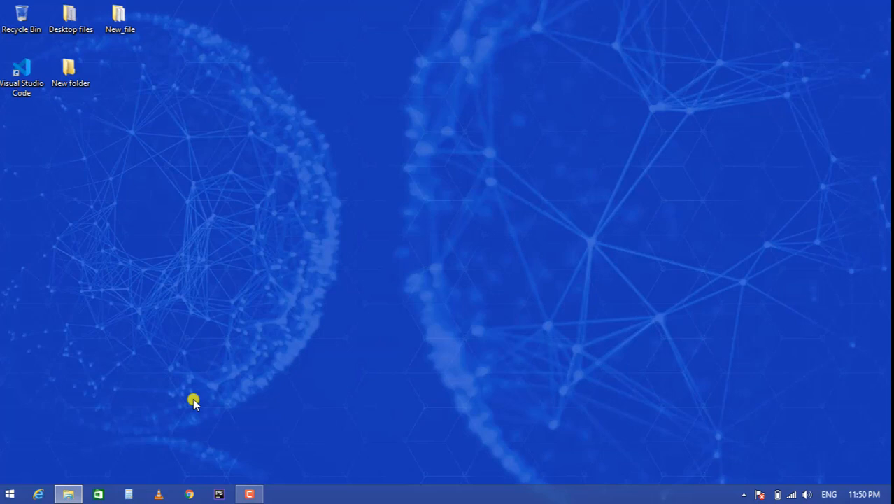
pyautogui.moveTo(10, 493)
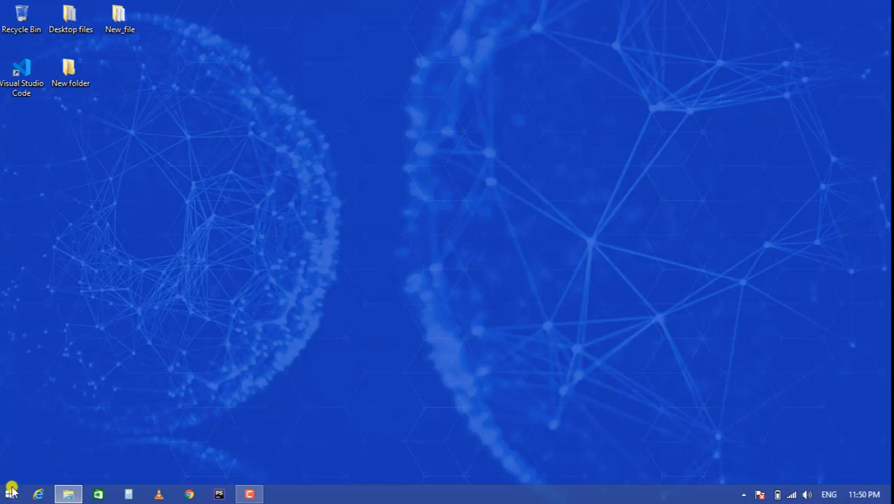
# Step: Launch Command Prompt from the Start button's system tools menu
pyautogui.rightClick(11, 493)
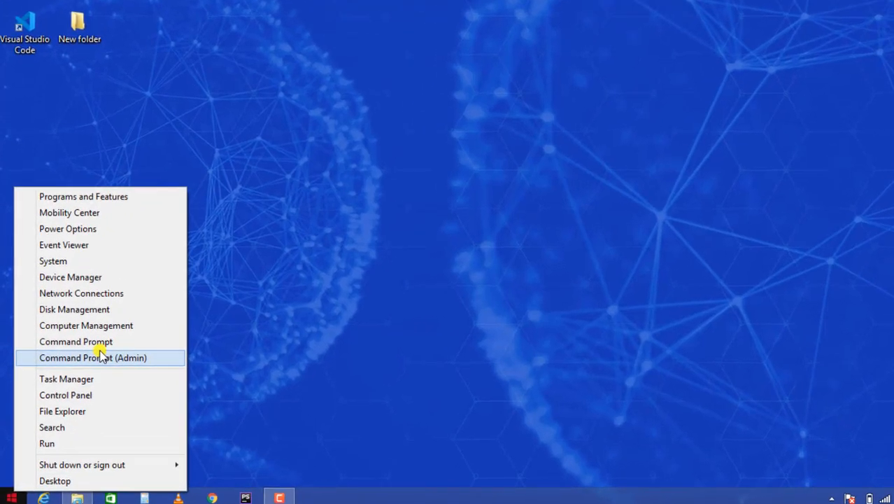
pyautogui.click(76, 342)
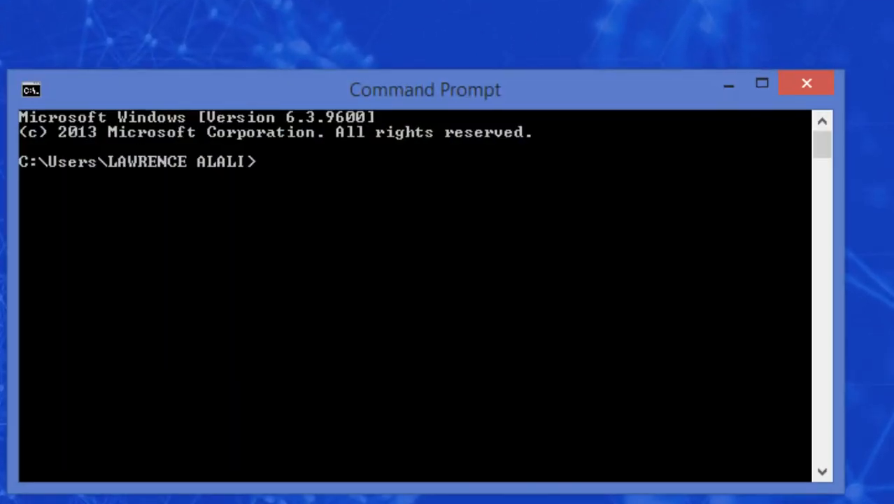
pyautogui.moveTo(367, 184)
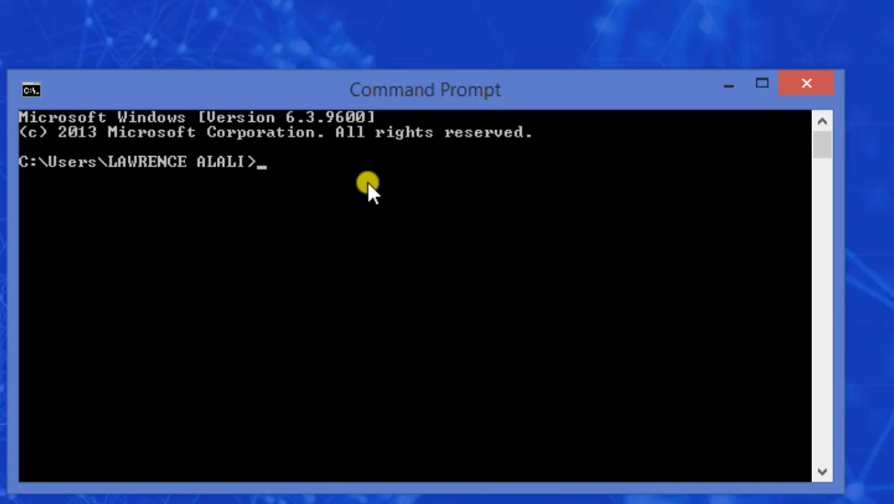
# Step: Enter the command npx create-react-app my-ecommerce-app
pyautogui.write('np')
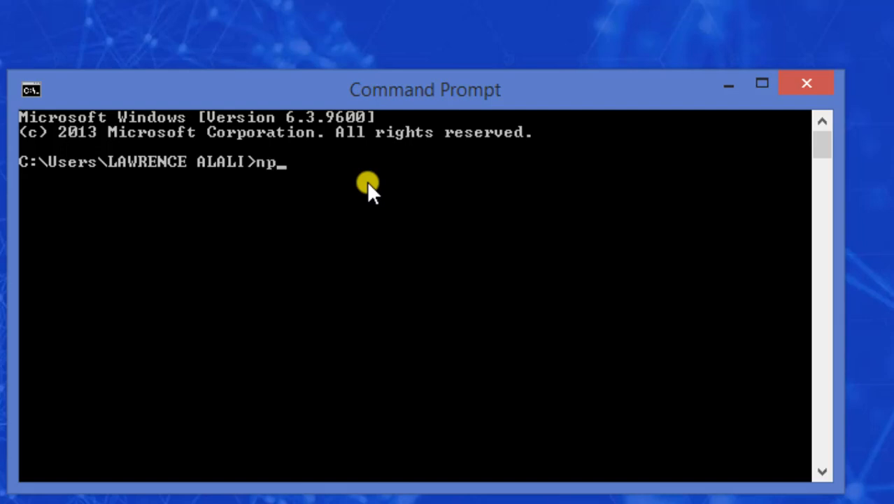
pyautogui.write('x c')
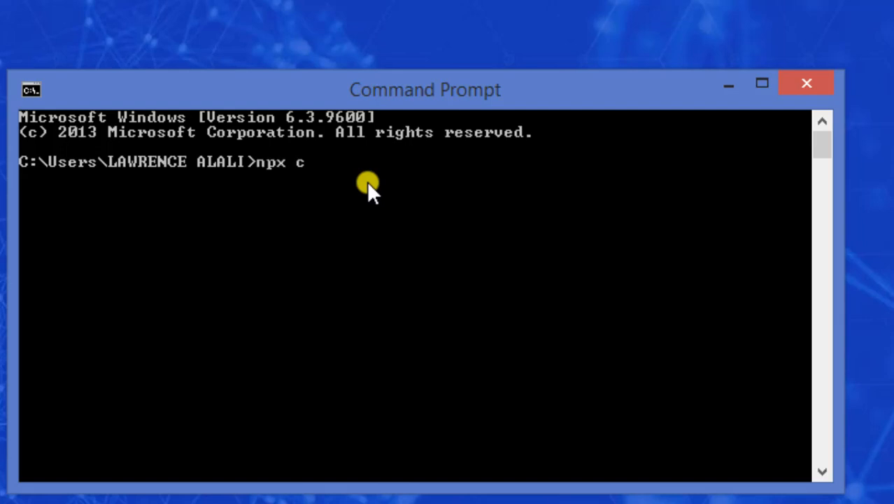
pyautogui.write('reate')
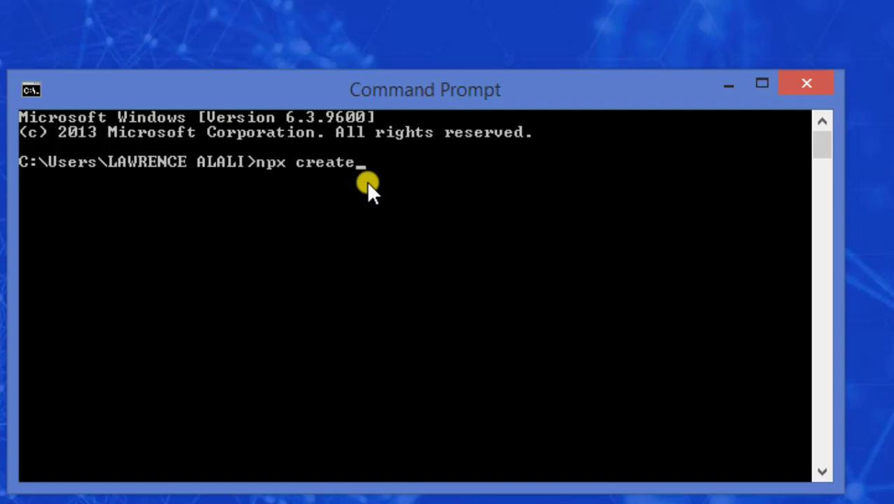
pyautogui.write('-rea')
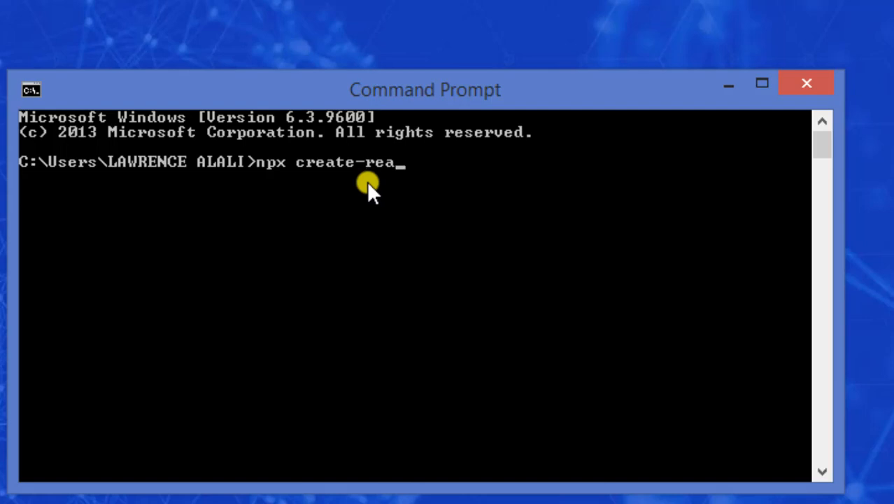
pyautogui.write('fc')
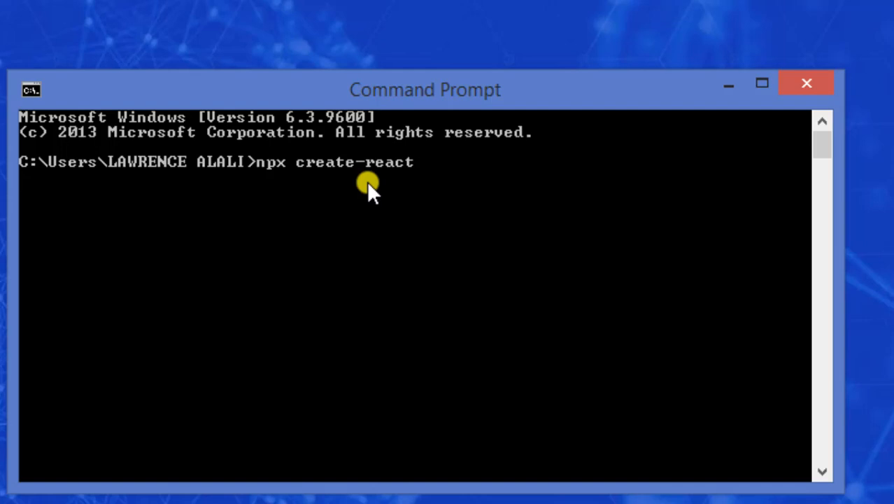
pyautogui.write('-ap')
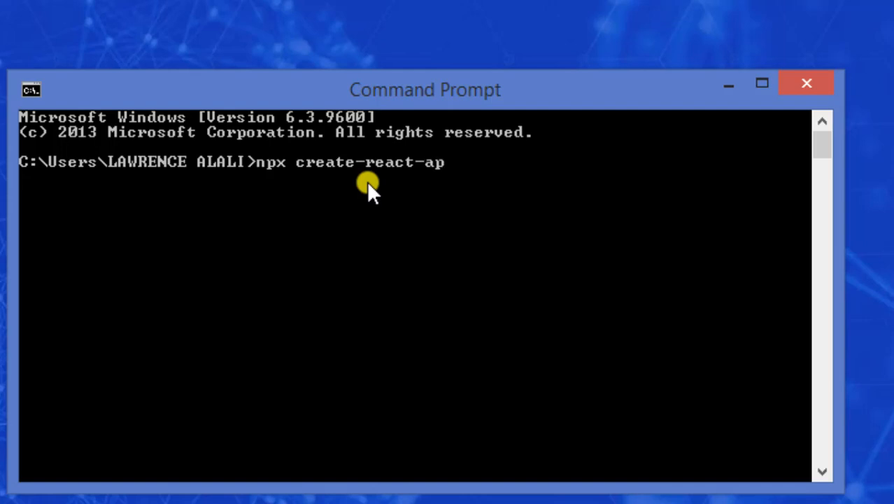
pyautogui.write('p my')
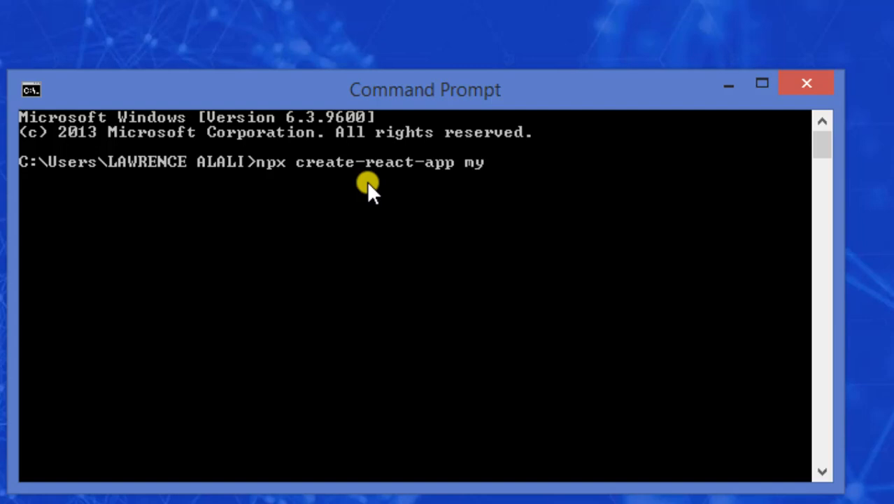
pyautogui.write('-ecommerc')
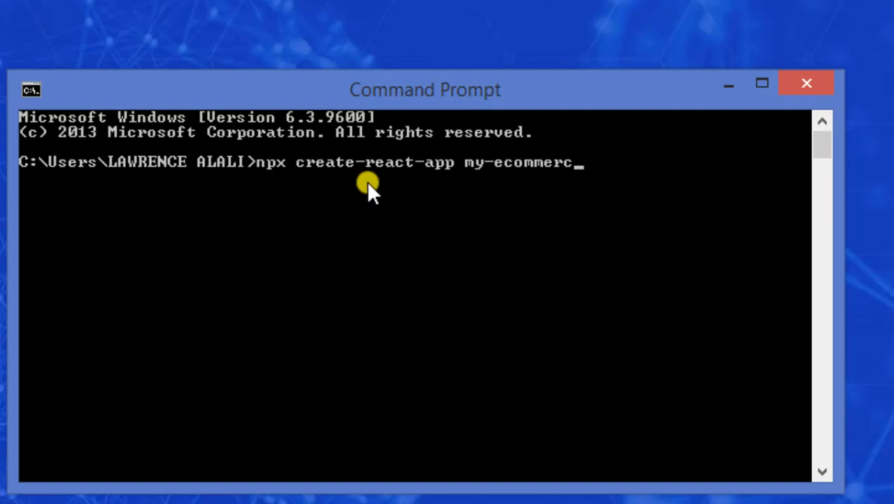
pyautogui.write('e')
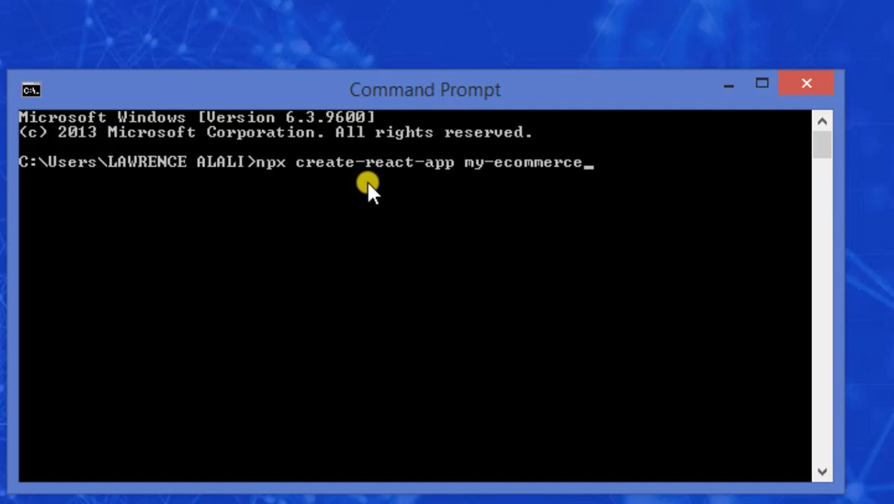
pyautogui.write('-sa')
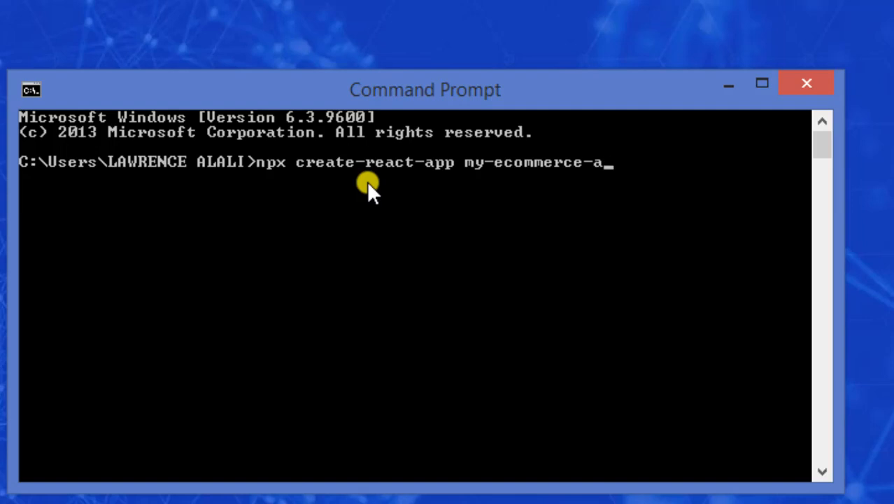
pyautogui.write('pp')
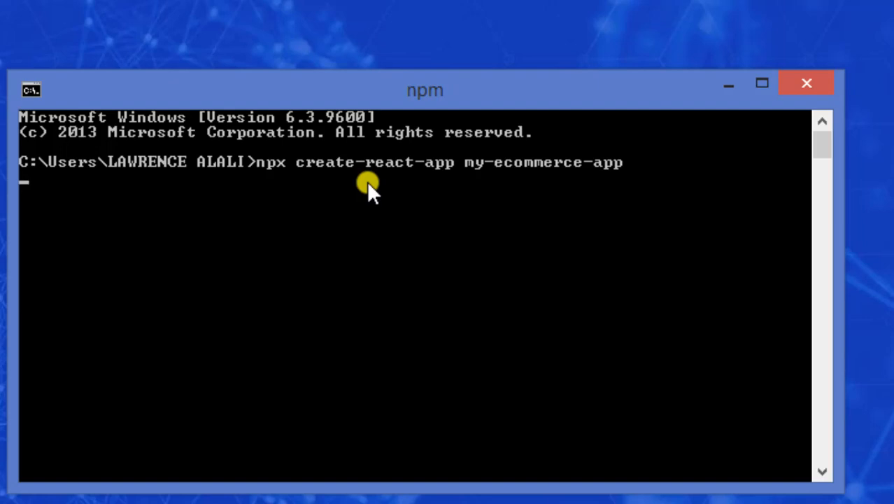
# Step: Run the create-react-app command so my-ecommerce-app installs react, react-dom and react-scripts
pyautogui.press('enter')
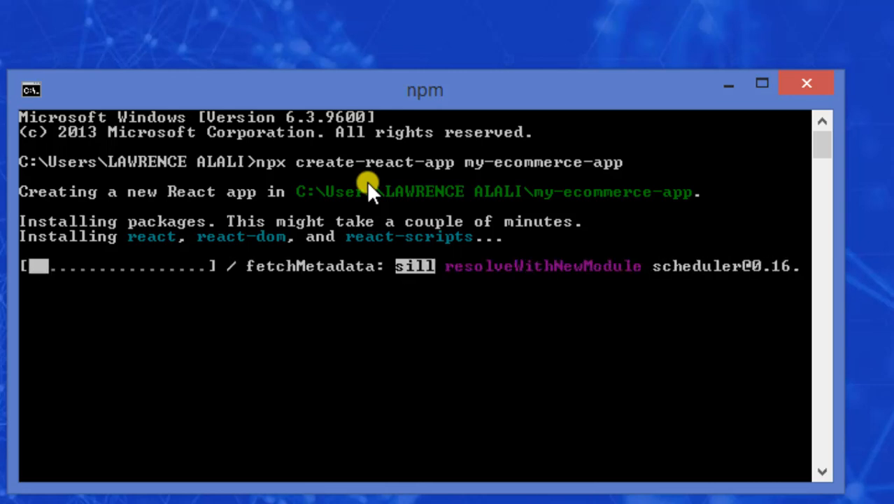
pyautogui.moveTo(389, 308)
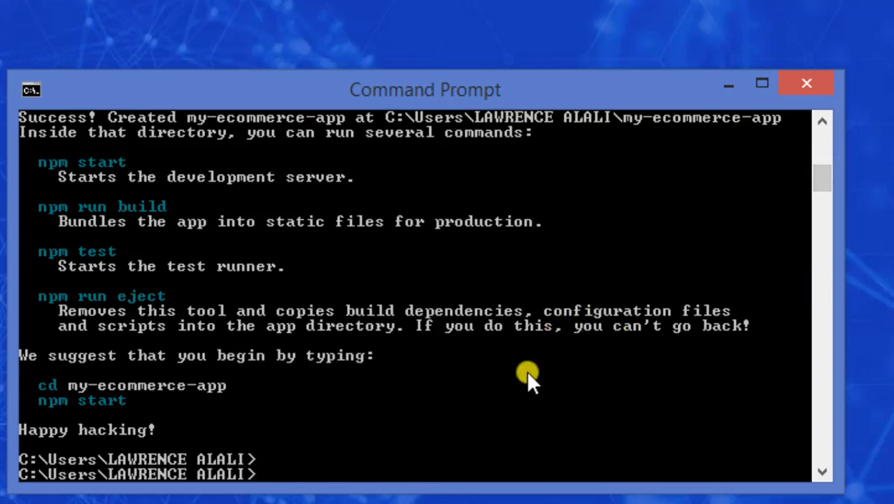
pyautogui.moveTo(289, 486)
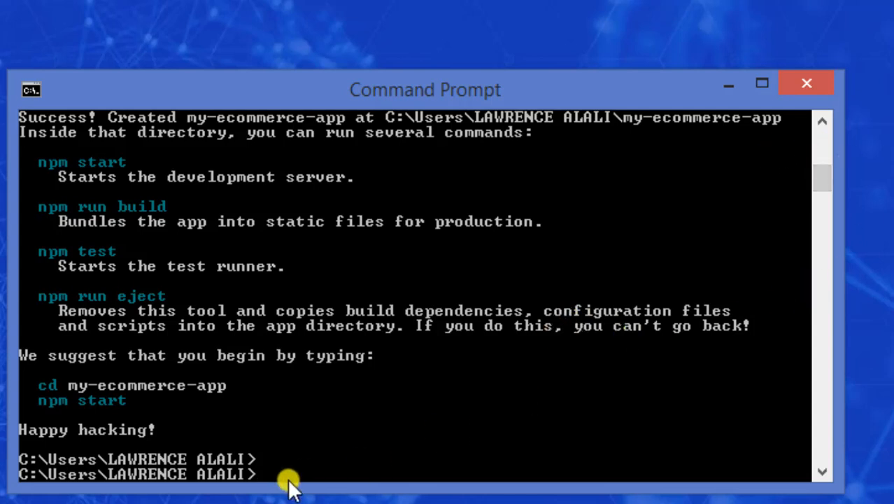
# Step: Change directory into the my-ecommerce-app project folder
pyautogui.write('cd')
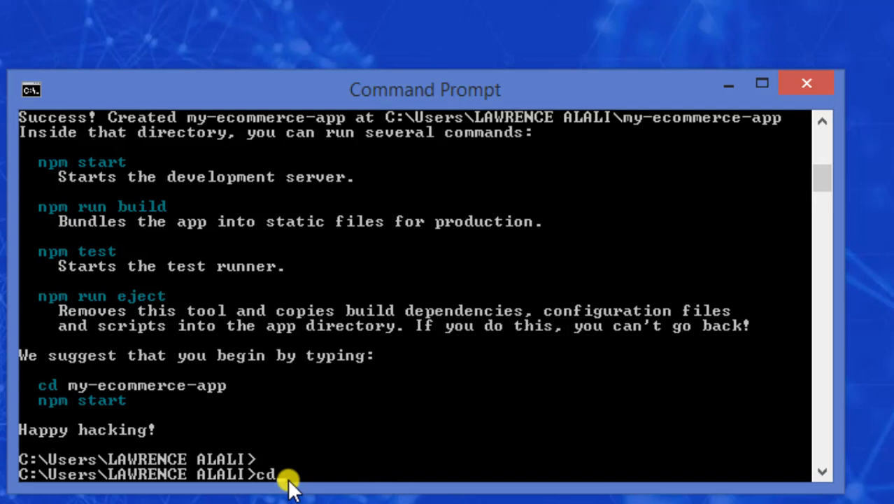
pyautogui.write('my')
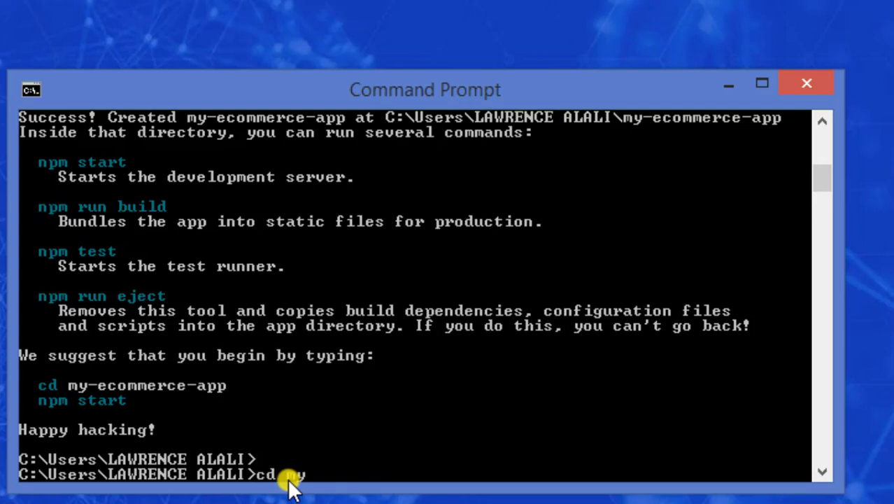
pyautogui.write('-ec')
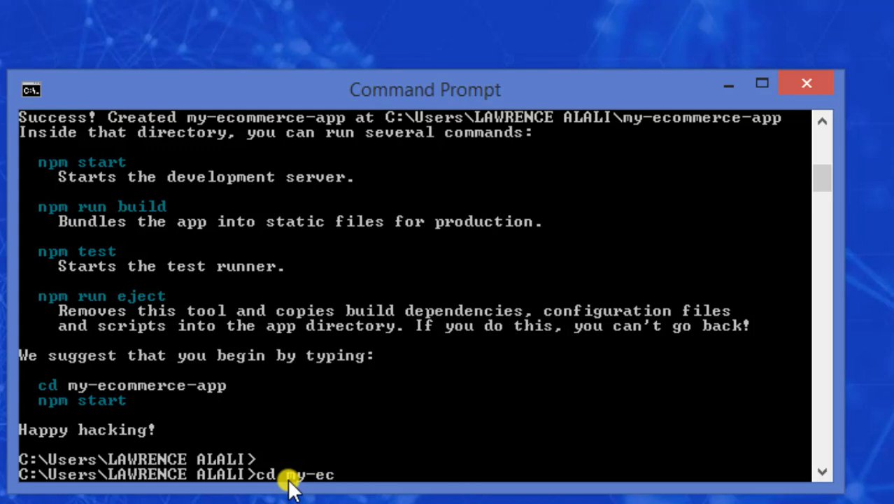
pyautogui.write('ommerc')
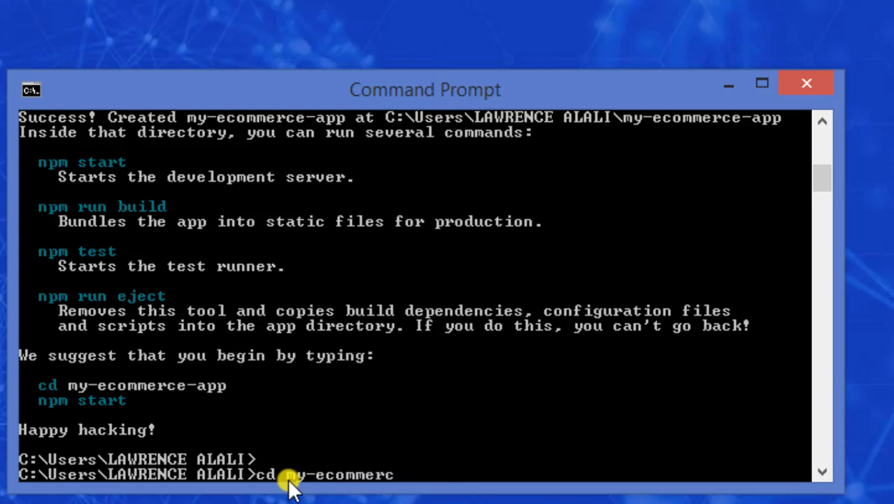
pyautogui.write('e-')
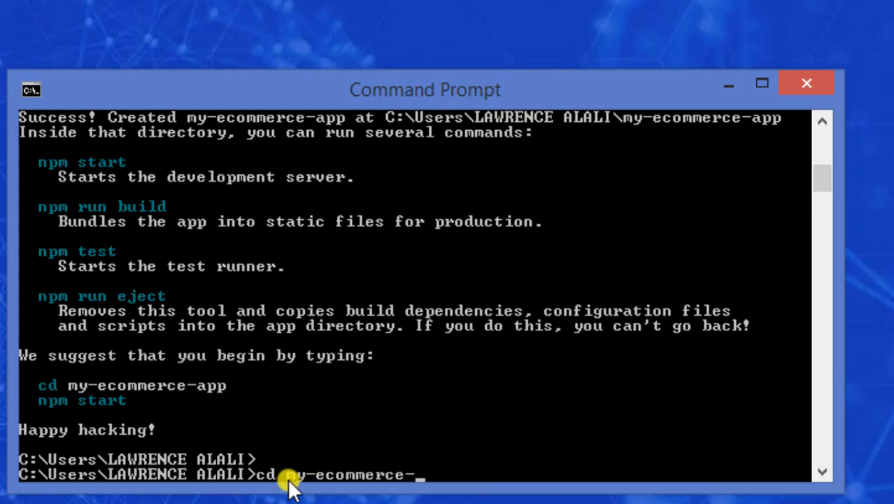
pyautogui.write('app')
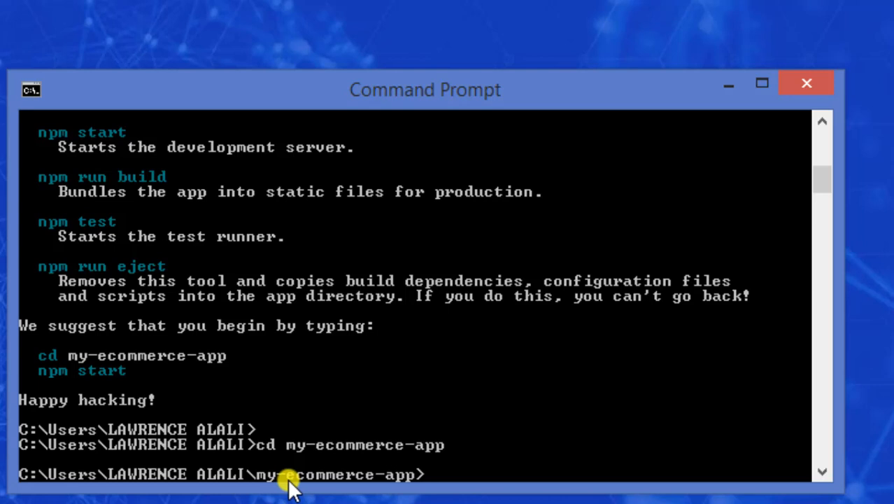
# Step: Start the development server with npm start
pyautogui.write('npm')
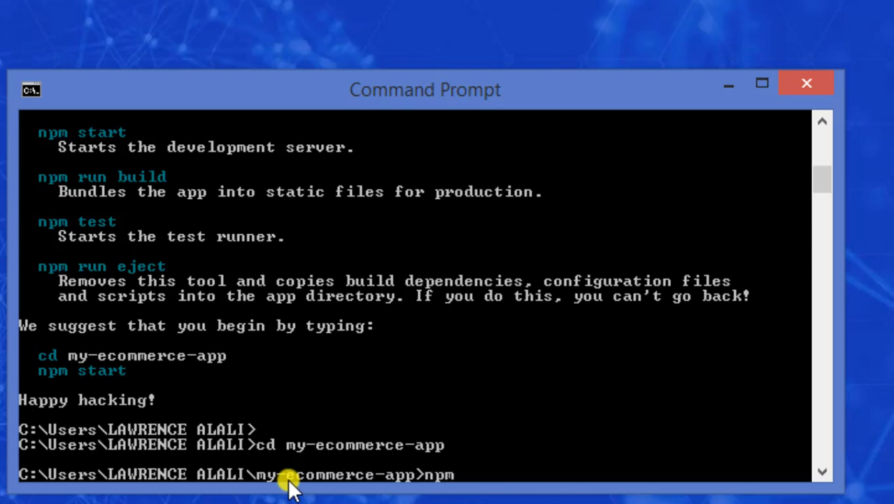
pyautogui.write('sta')
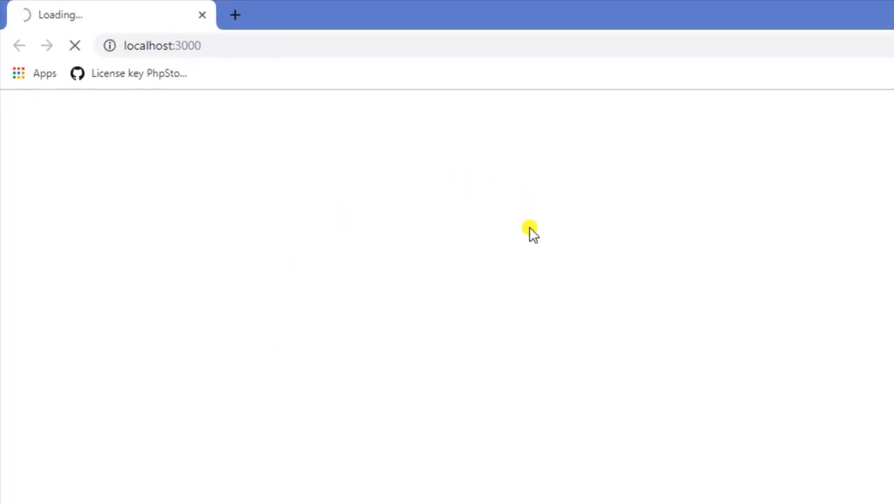
pyautogui.moveTo(304, 137)
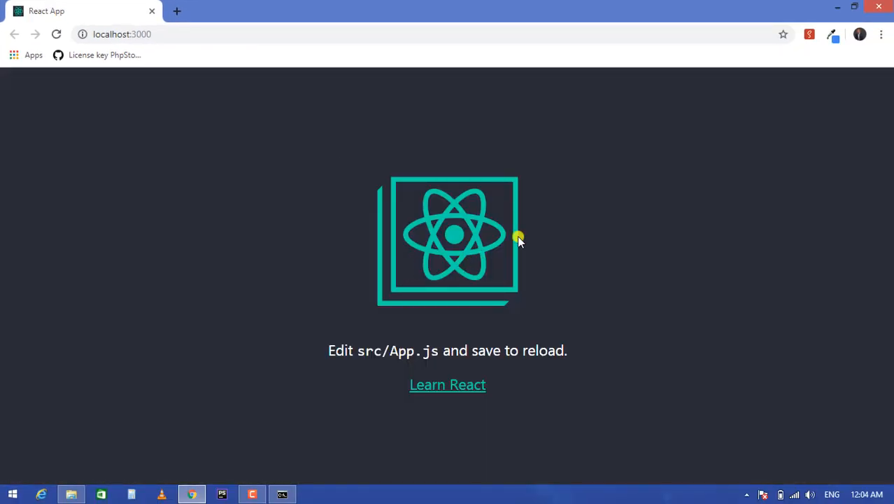
pyautogui.moveTo(529, 213)
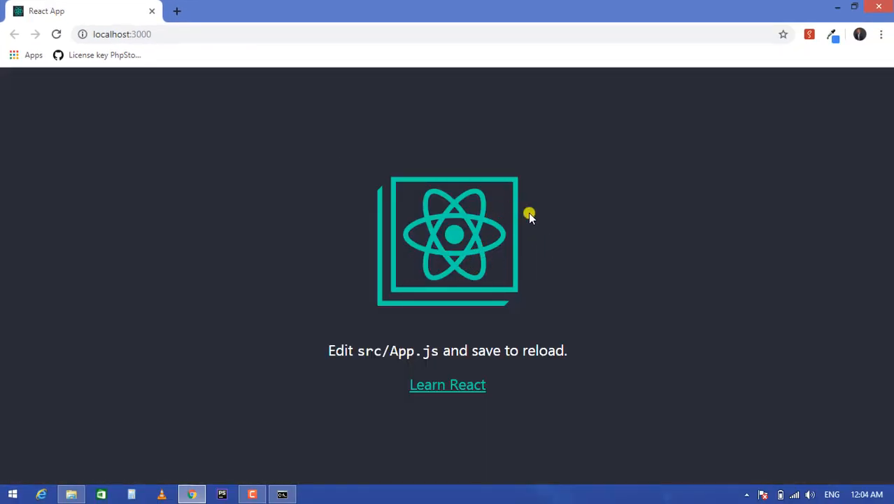
pyautogui.moveTo(466, 276)
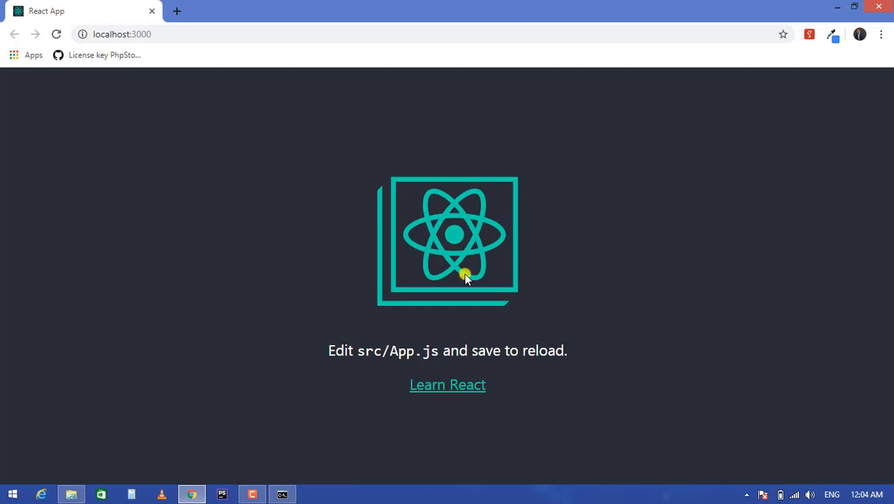
pyautogui.moveTo(468, 273)
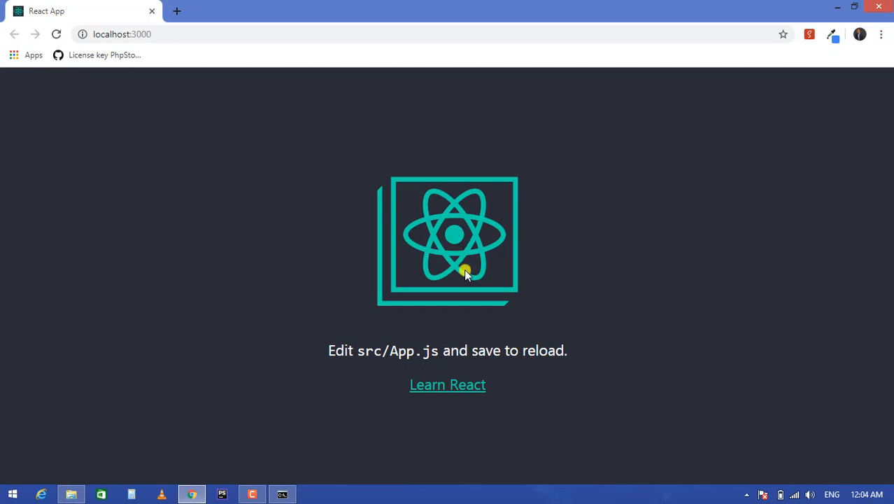
pyautogui.moveTo(448, 268)
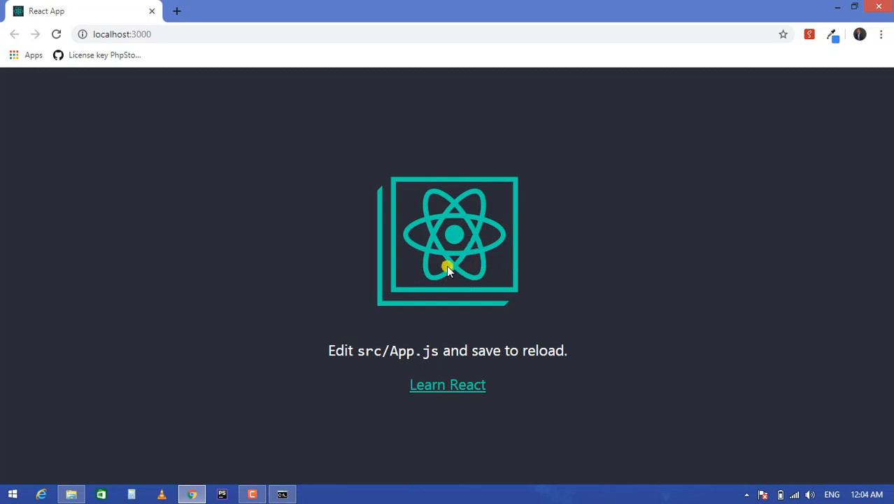
pyautogui.moveTo(455, 258)
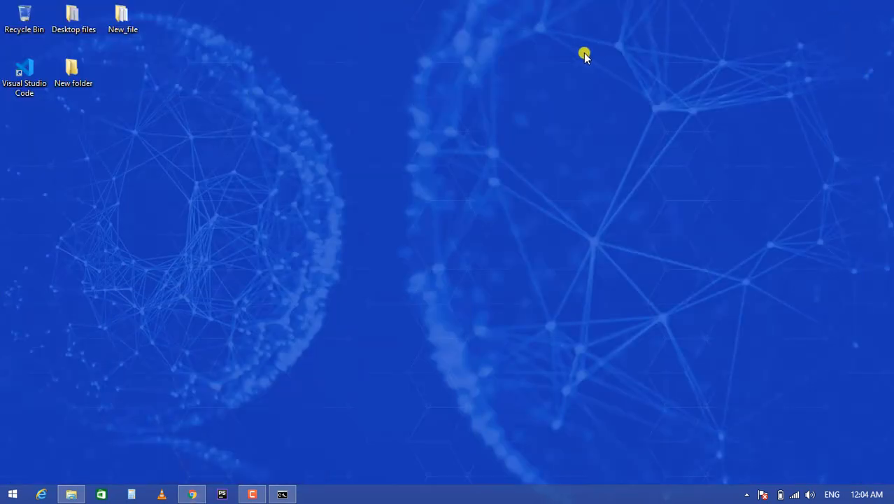
# Step: Launch Visual Studio Code from its desktop shortcut
pyautogui.click(24, 73)
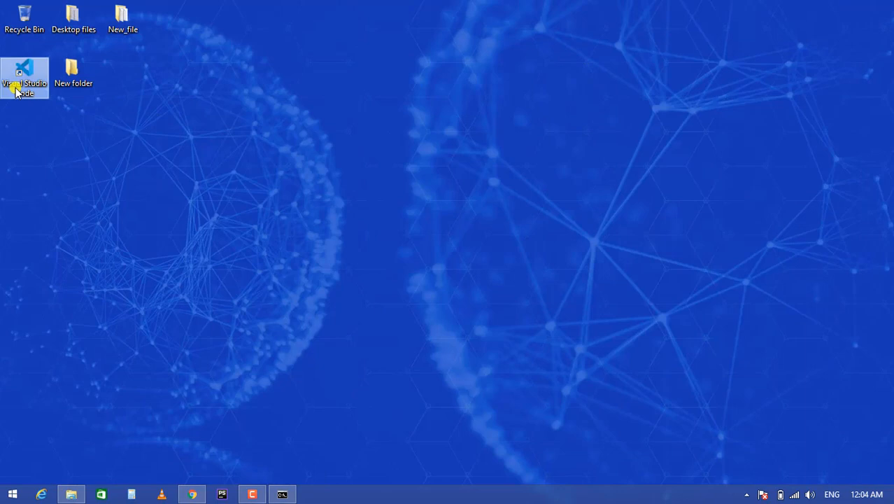
pyautogui.moveTo(24, 81)
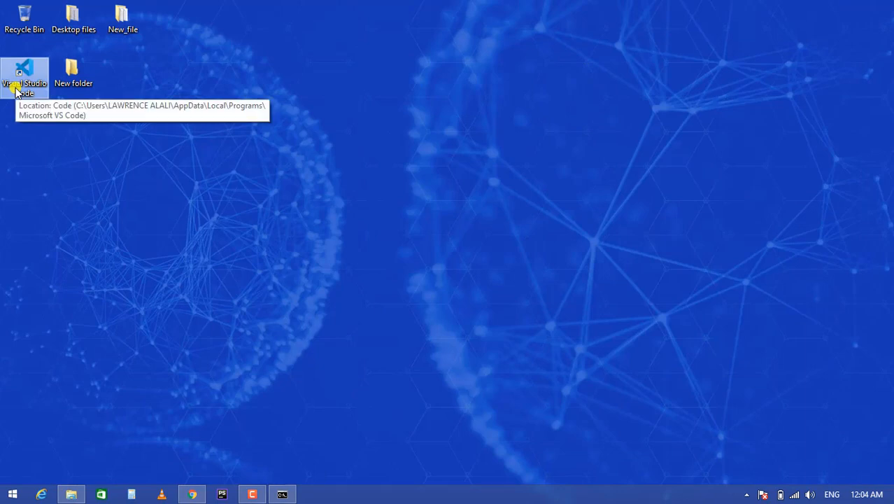
pyautogui.doubleClick(24, 69)
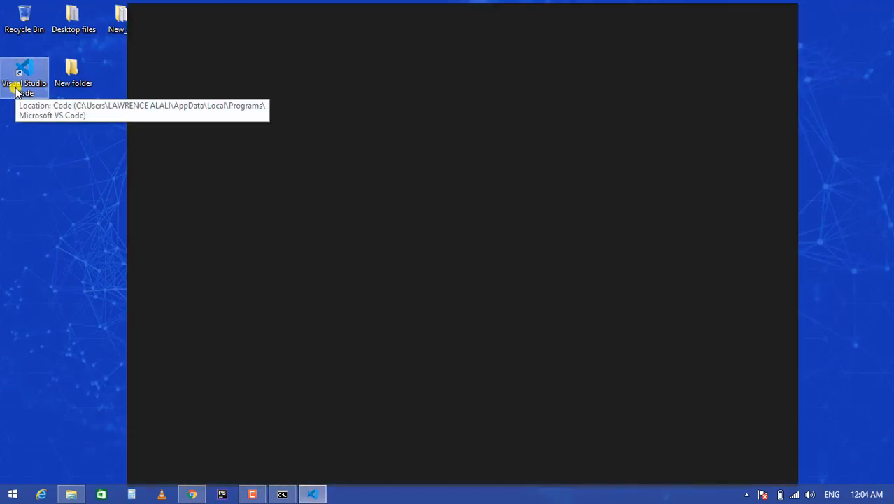
pyautogui.doubleClick(24, 73)
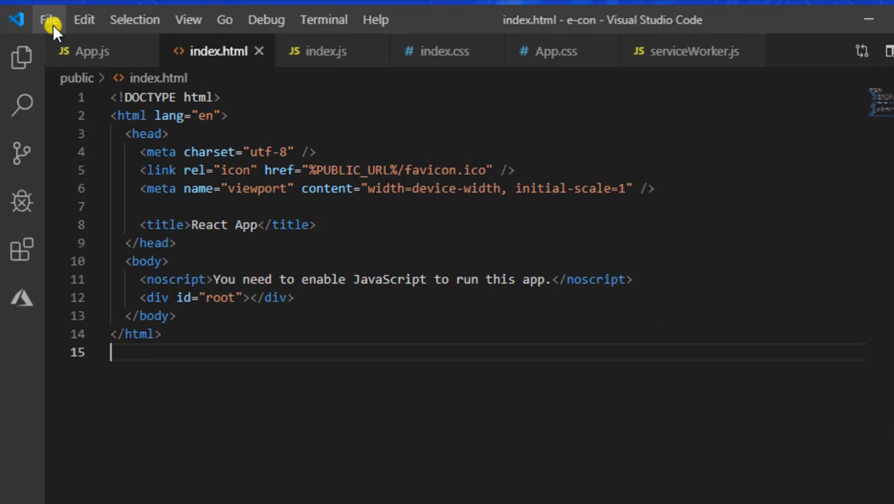
# Step: Bring up the Open Folder dialog from the File menu
pyautogui.click(49, 19)
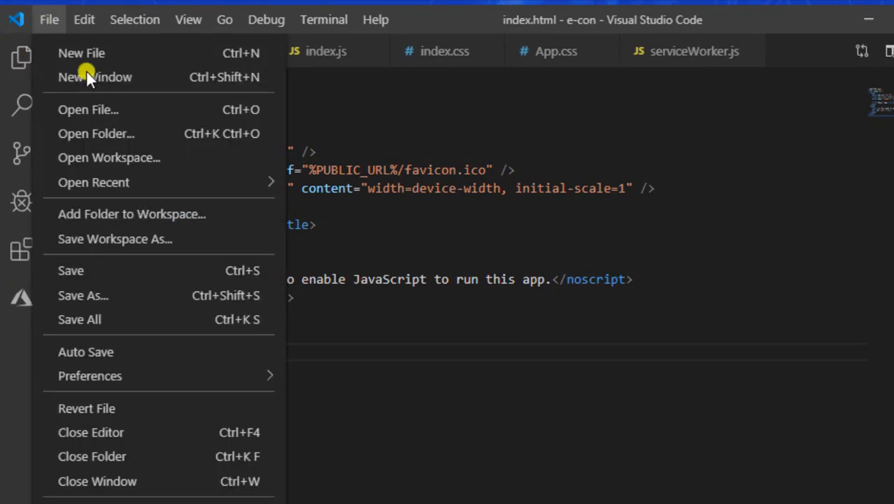
pyautogui.moveTo(96, 133)
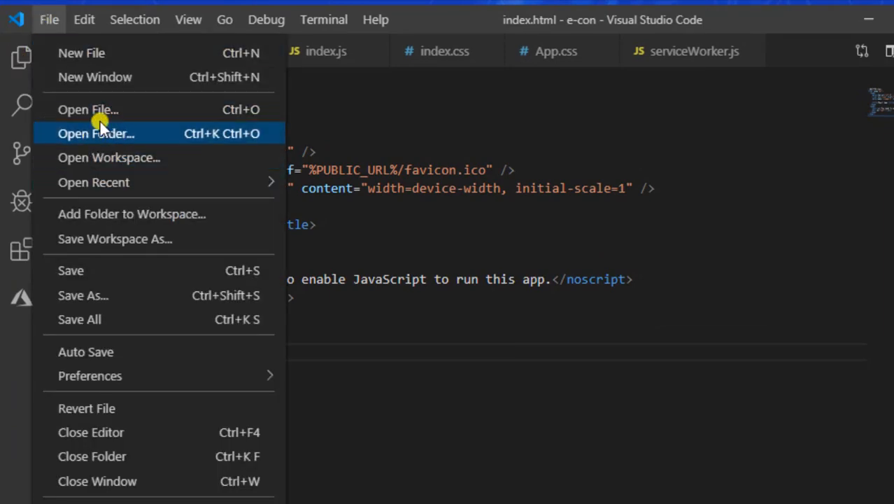
pyautogui.click(96, 133)
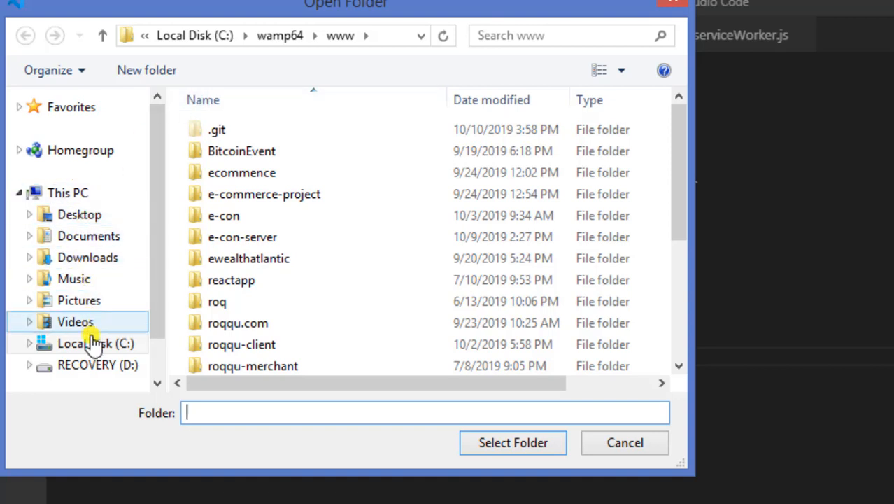
# Step: Open C:\Users\<user>\my-ecommerce-app as the workspace folder
pyautogui.click(96, 343)
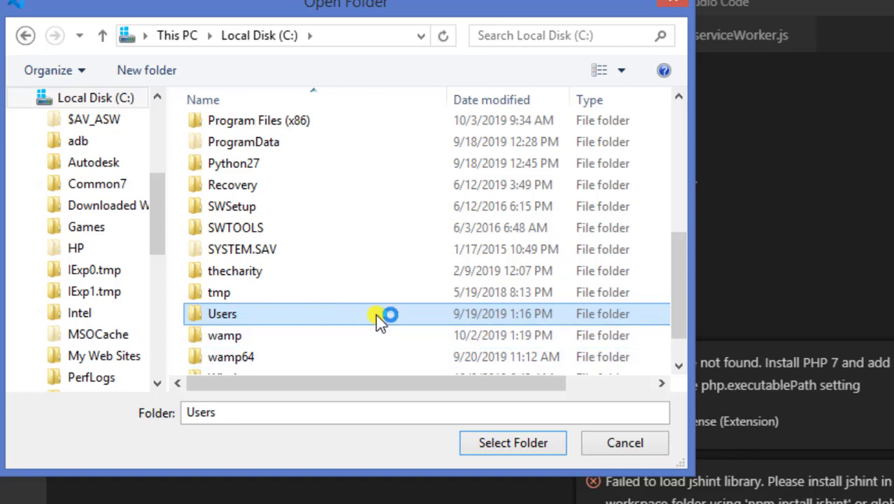
pyautogui.doubleClick(221, 313)
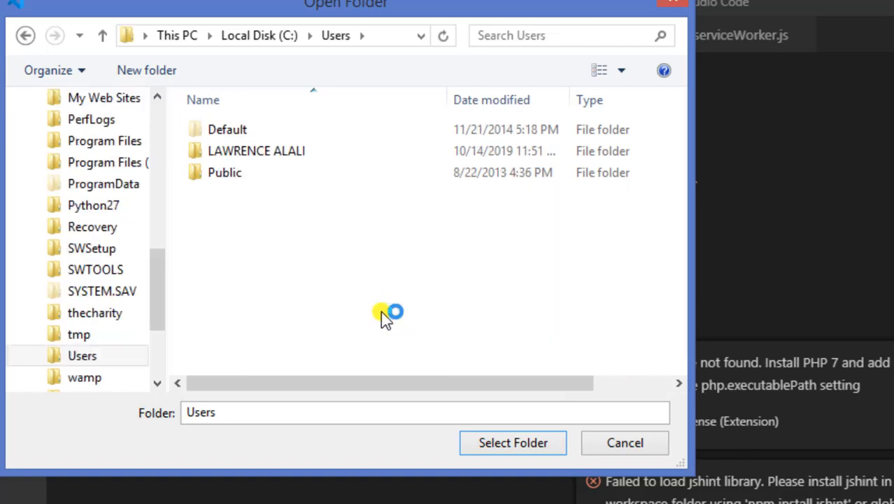
pyautogui.click(256, 150)
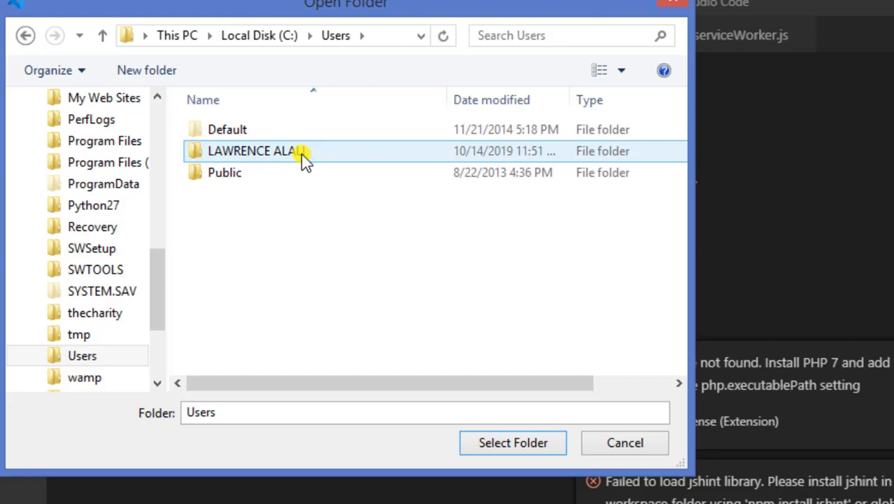
pyautogui.doubleClick(255, 150)
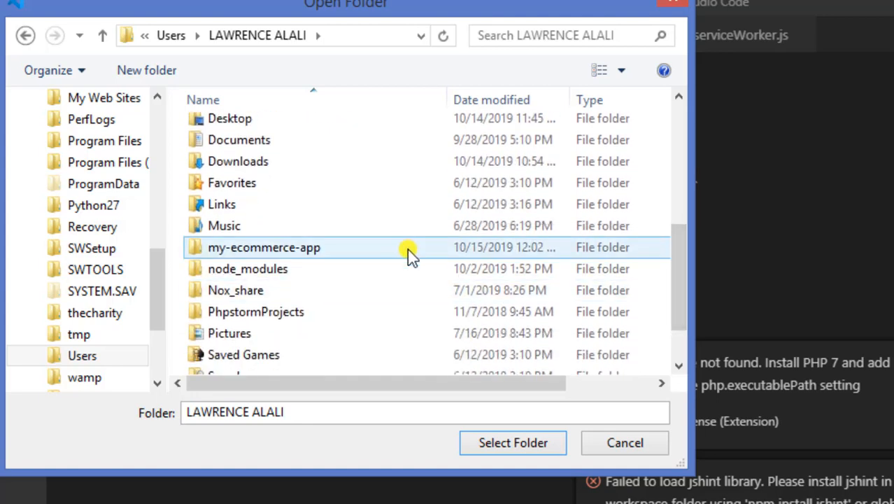
pyautogui.click(264, 247)
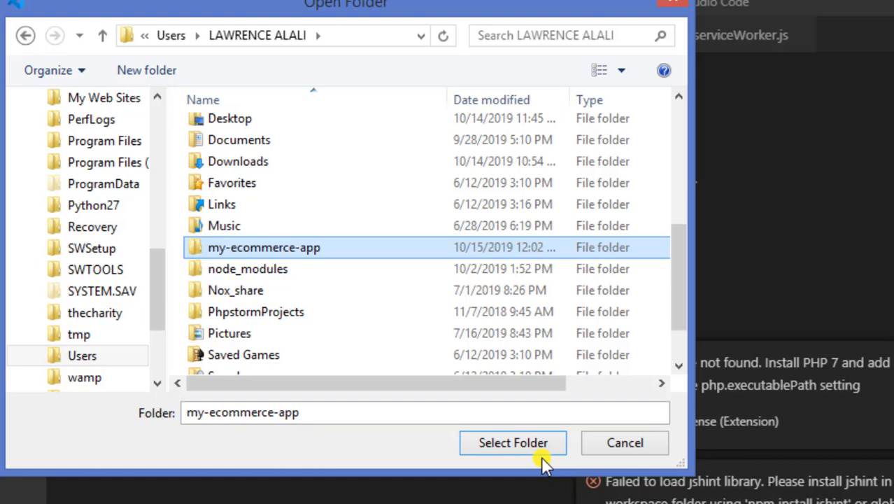
pyautogui.click(513, 442)
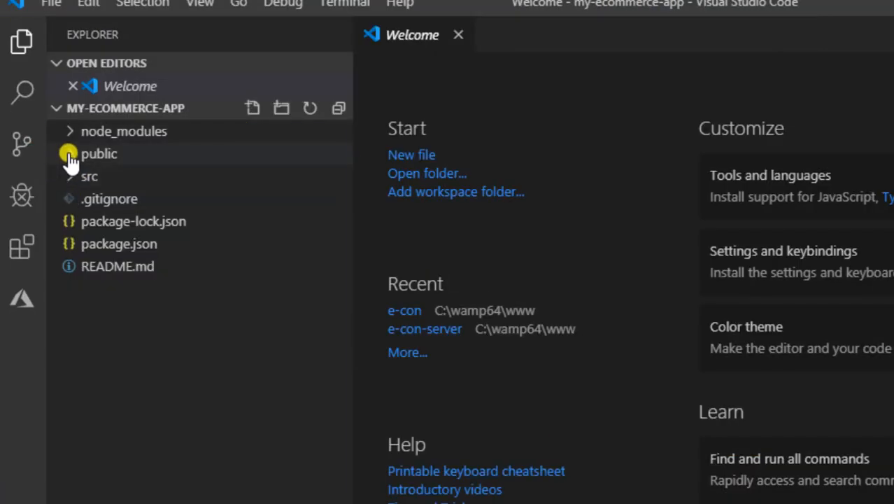
# Step: Browse the public and src folders in the Explorer and preview src/App.js
pyautogui.click(99, 153)
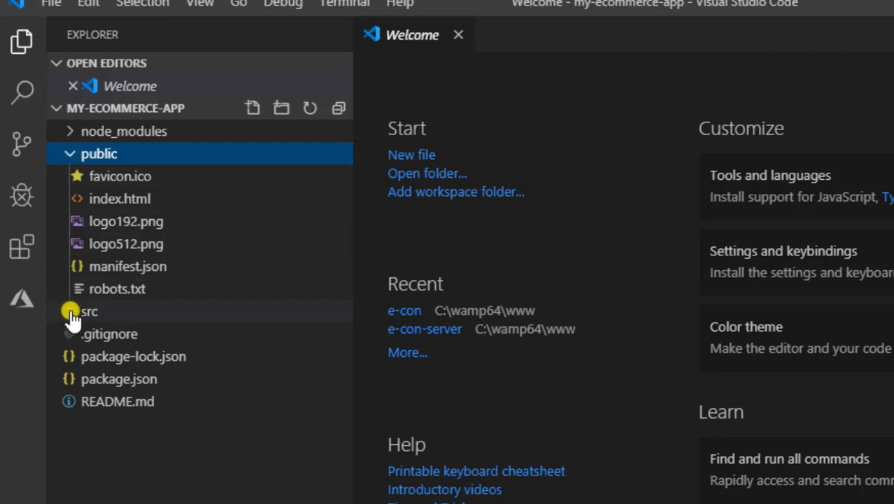
pyautogui.click(89, 312)
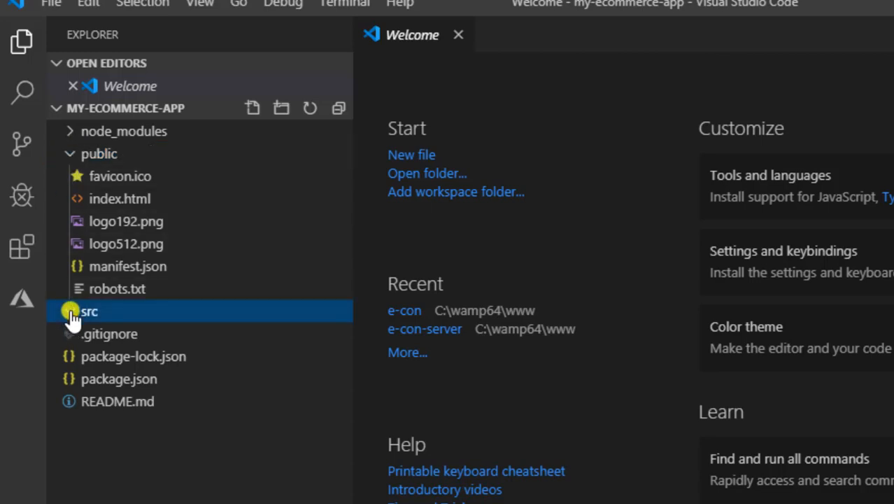
pyautogui.click(89, 311)
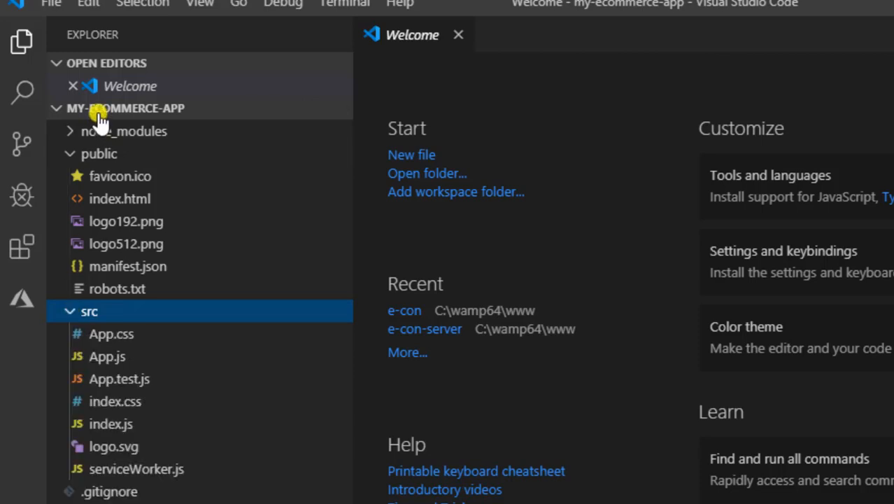
pyautogui.click(123, 131)
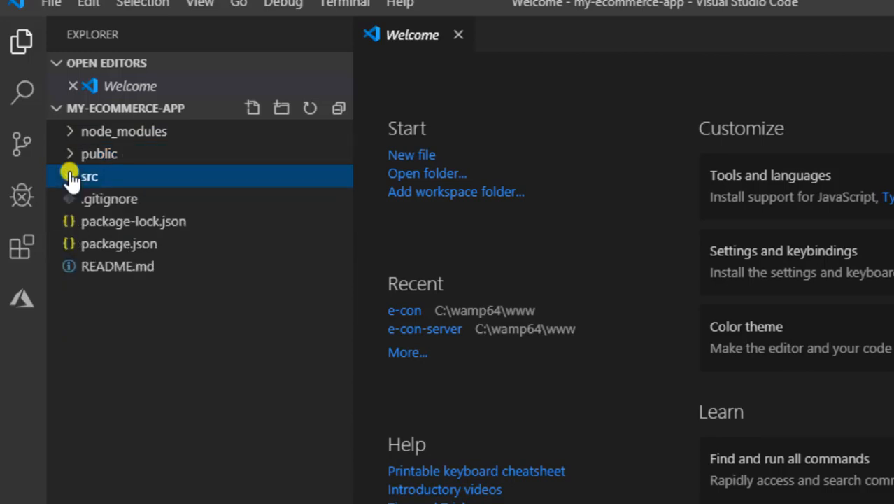
pyautogui.click(89, 177)
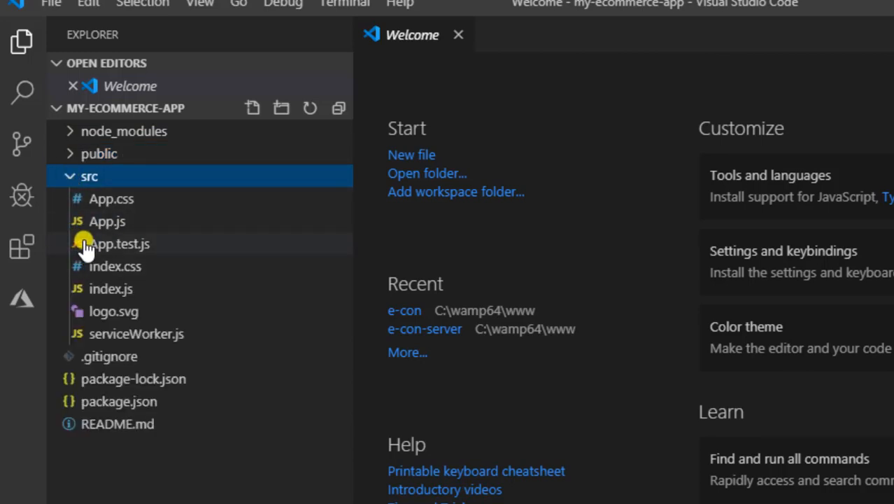
pyautogui.click(107, 221)
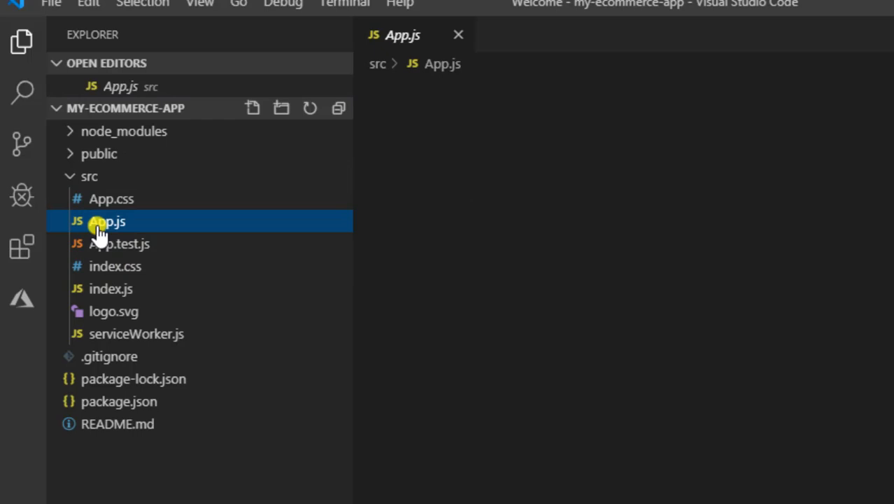
# Step: Pin App.js for editing and delete the <img src={logo} ... /> line from the header
pyautogui.doubleClick(106, 221)
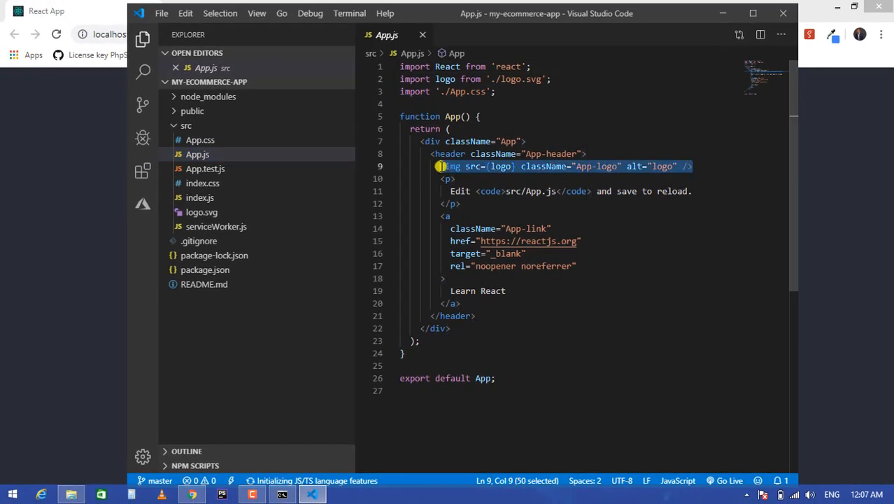
pyautogui.press('Delete')
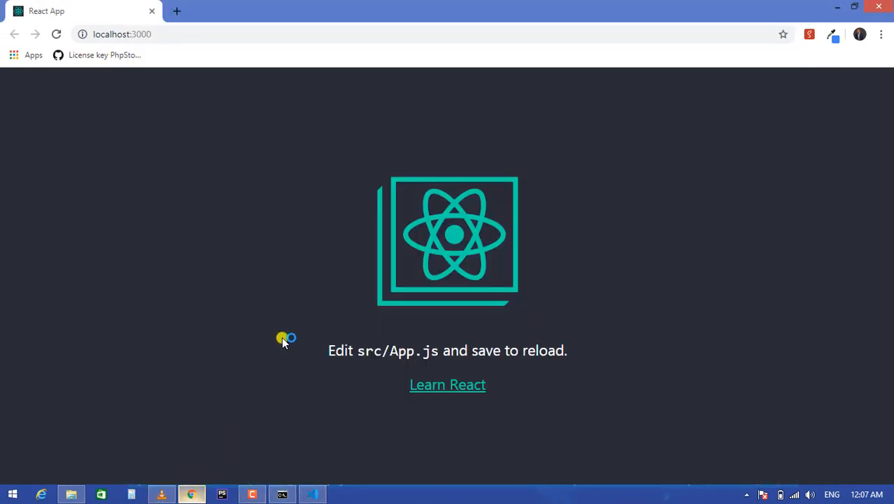
pyautogui.click(56, 34)
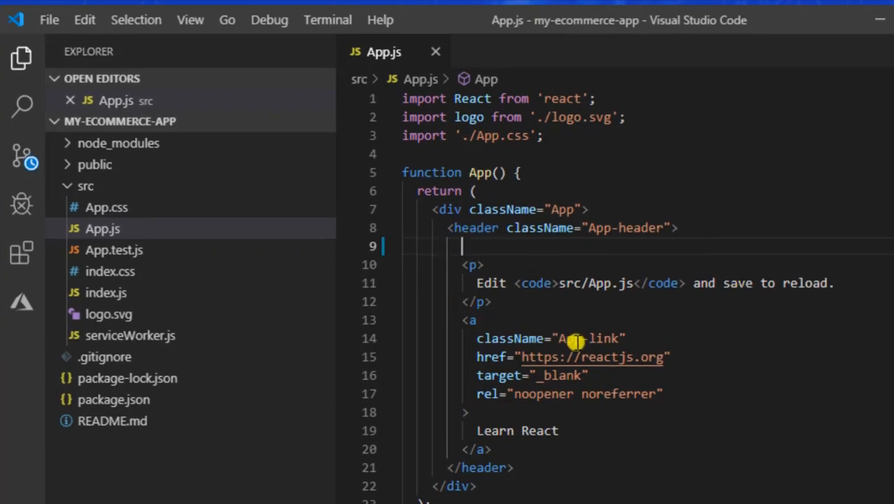
pyautogui.moveTo(581, 431)
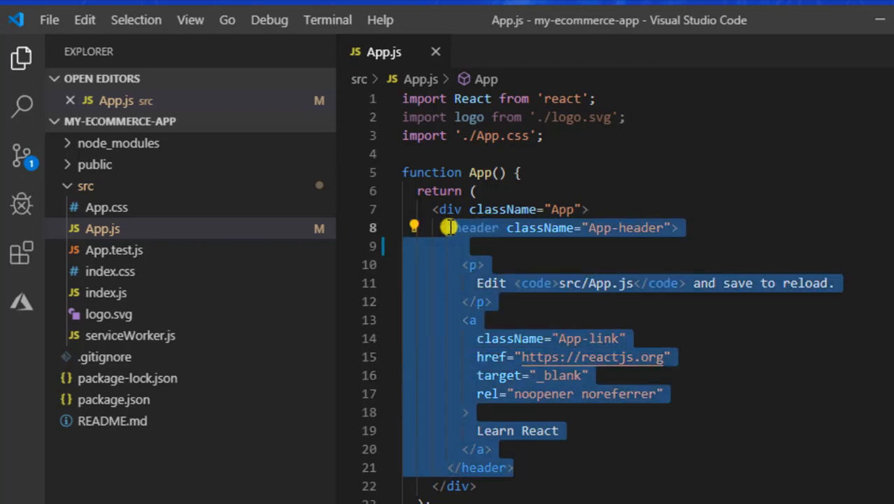
# Step: Delete the <header> block and the logo import from App.js, then save
pyautogui.press('Delete')
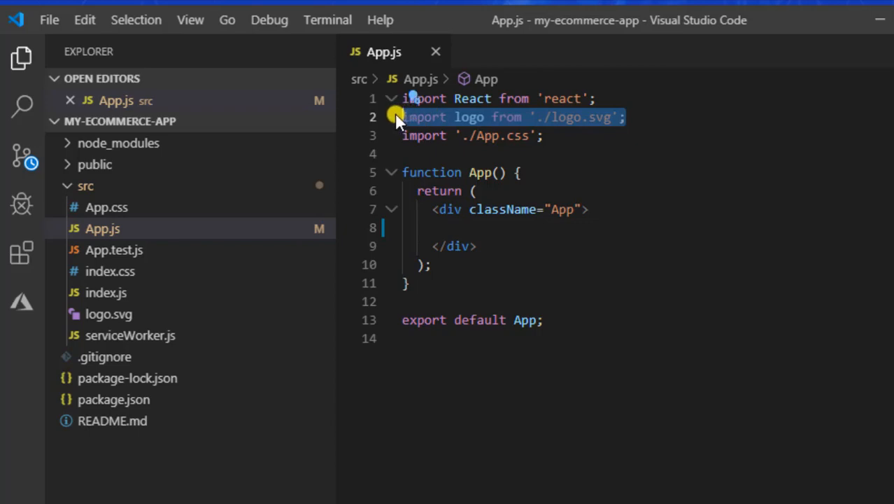
pyautogui.press('Delete')
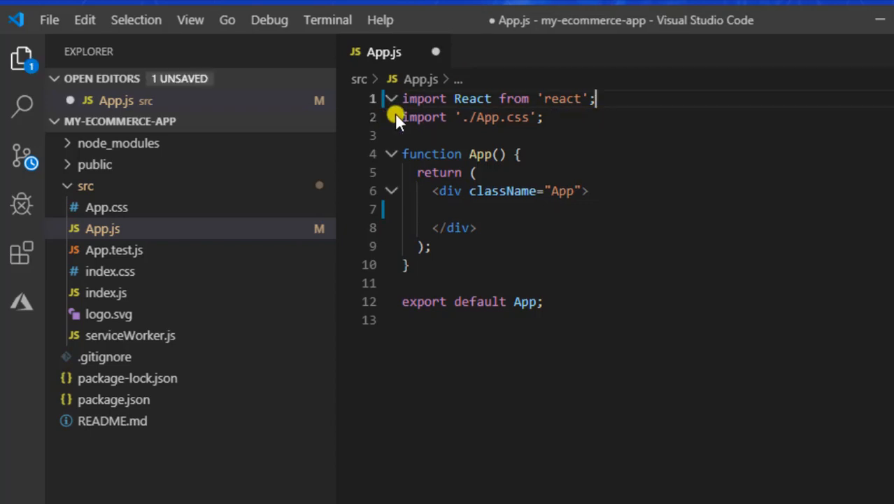
pyautogui.press('ctrl+s')
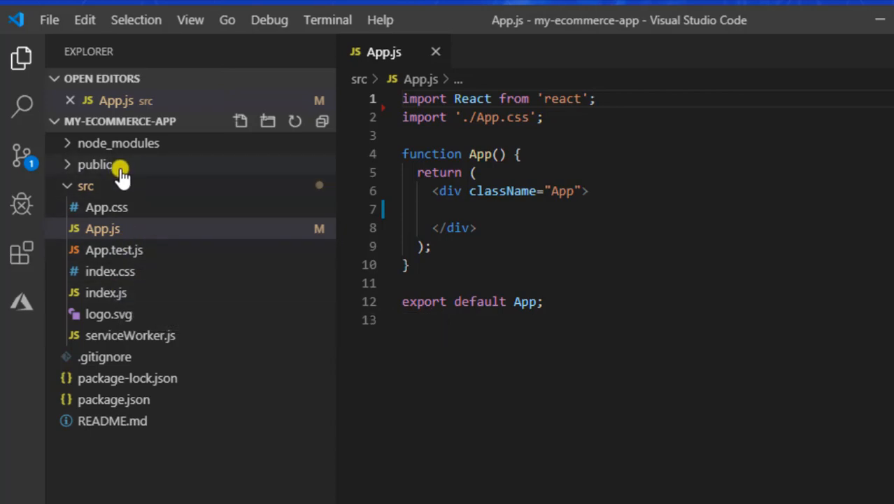
pyautogui.moveTo(103, 228)
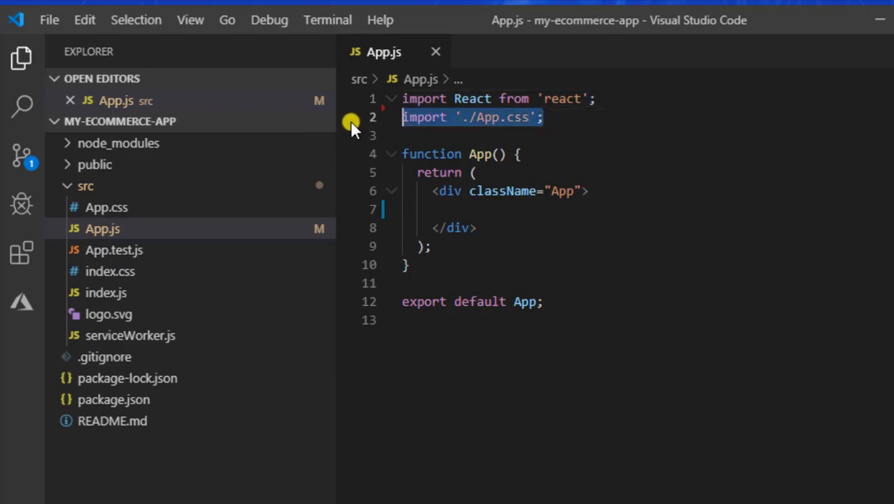
# Step: Remove the './App.css' import line and begin deleting App.css in src
pyautogui.press('Delete')
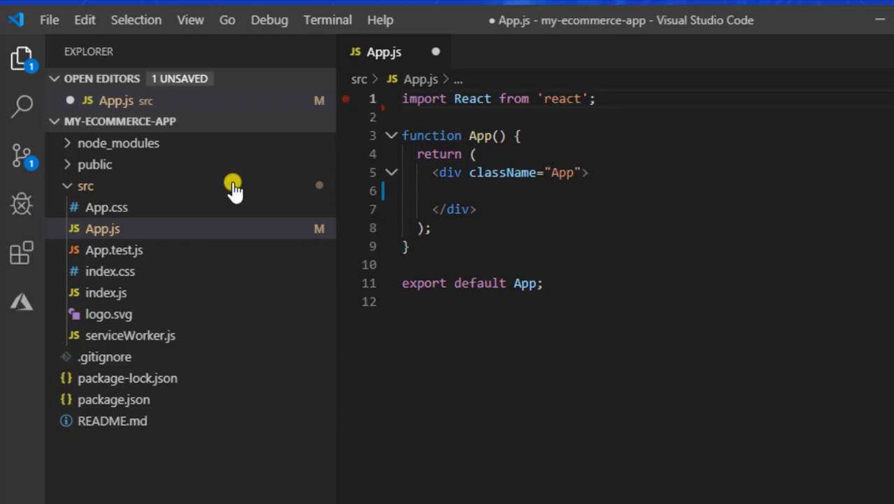
pyautogui.click(106, 207)
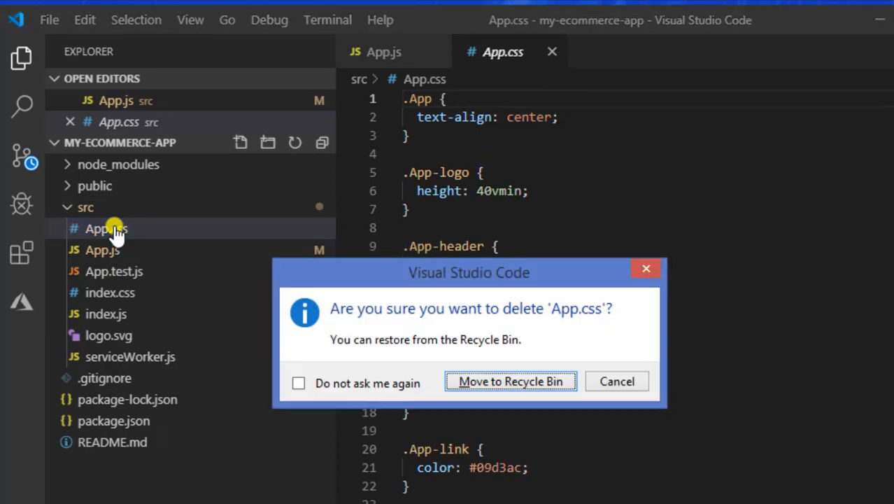
# Step: Confirm moving App.css and logo.svg to the Recycle Bin, leaving App.js, tests, index files and serviceWorker
pyautogui.click(616, 381)
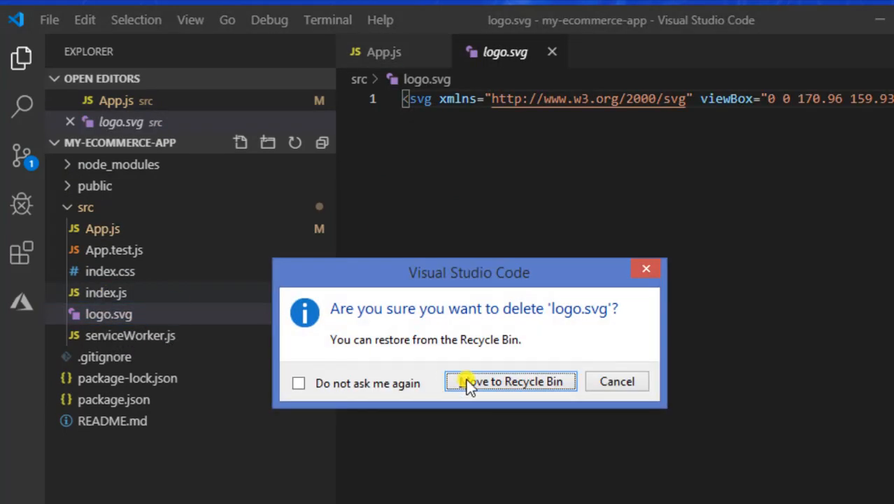
pyautogui.click(510, 380)
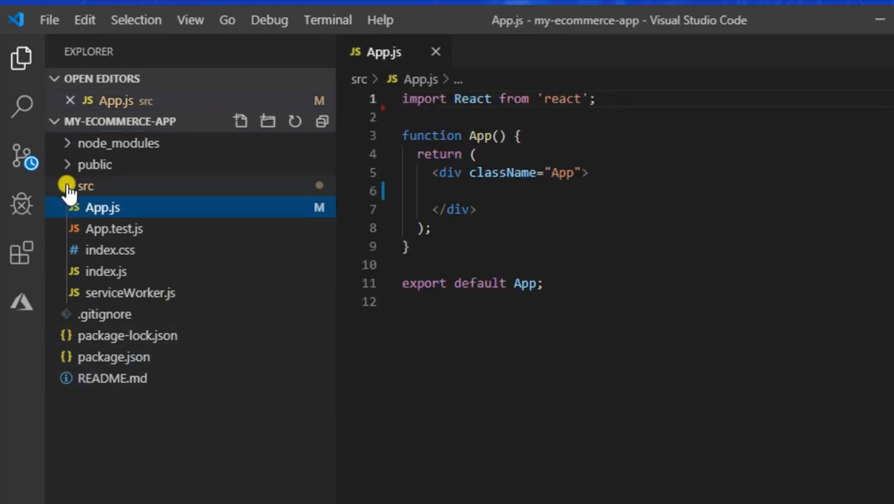
pyautogui.click(85, 186)
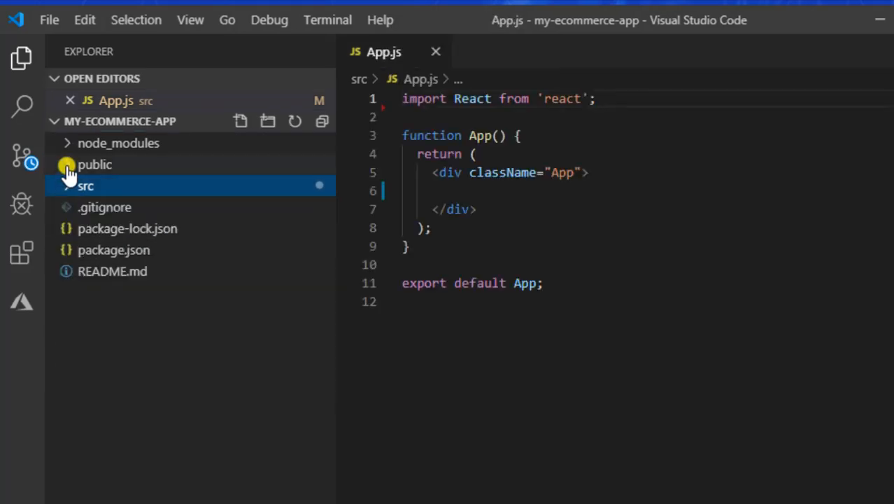
# Step: Open public/index.html and delete its explanatory HTML comment blocks from the head and body
pyautogui.click(94, 164)
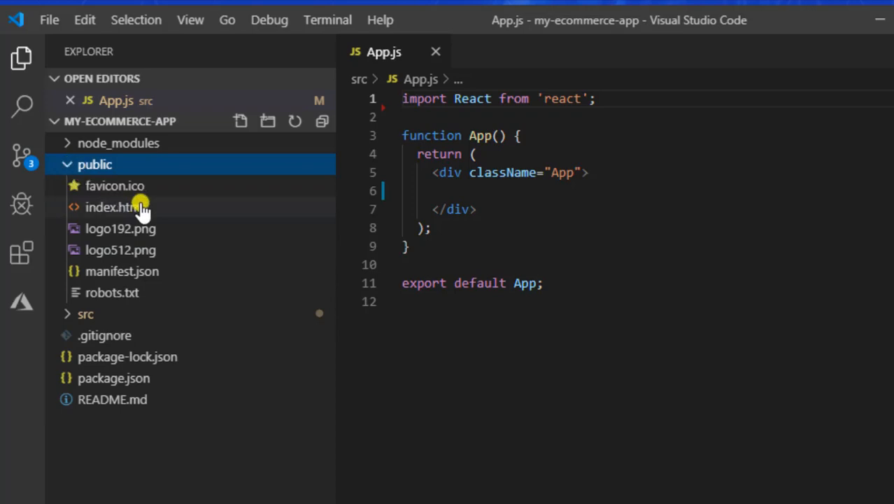
pyautogui.doubleClick(111, 207)
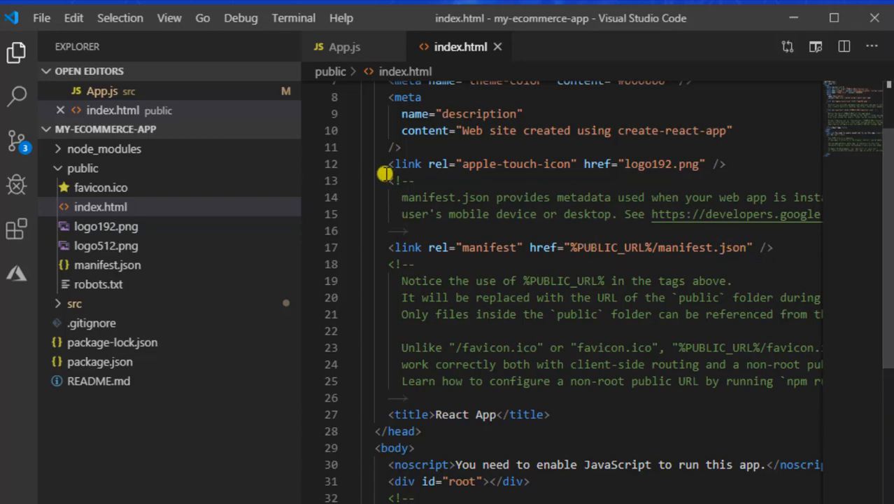
pyautogui.moveTo(386, 173); pyautogui.dragTo(424, 236)
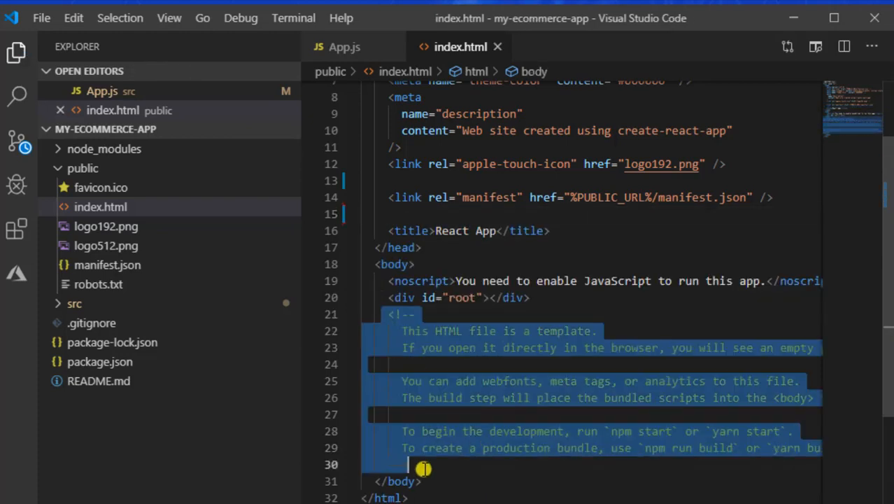
pyautogui.press('Delete')
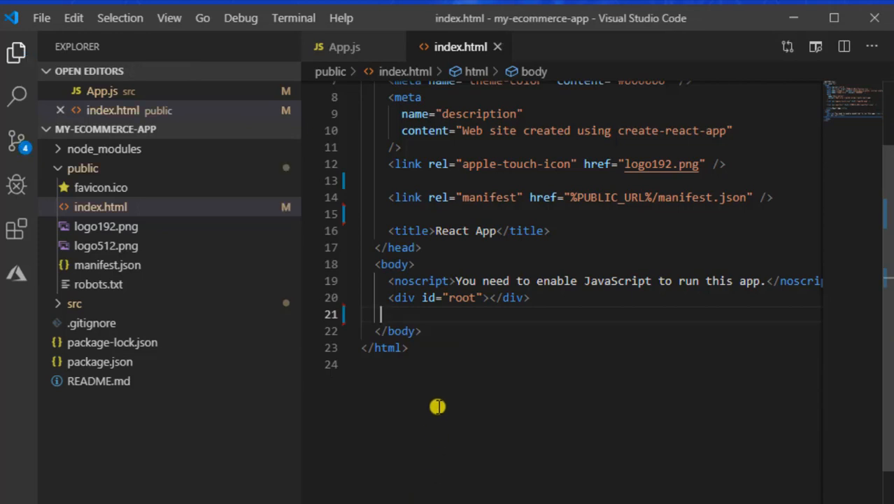
pyautogui.moveTo(523, 354)
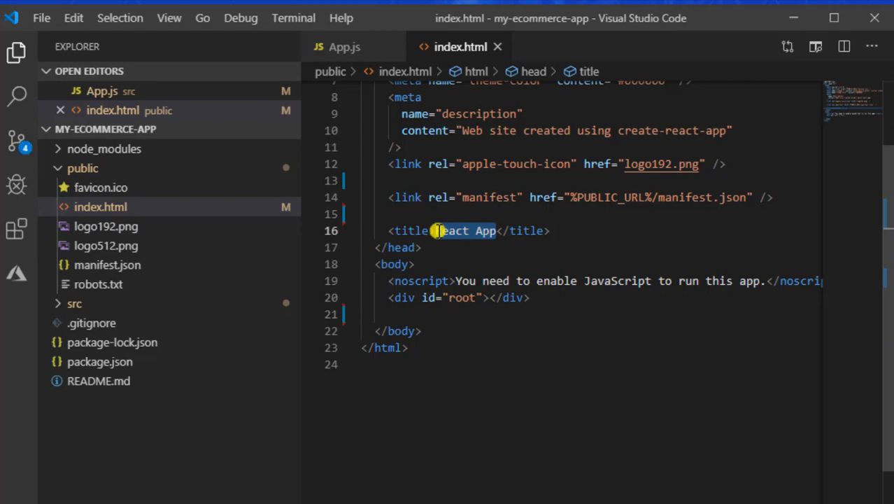
# Step: Replace the 'React App' title text with 'My-ecommerce-app'
pyautogui.press('Delete')
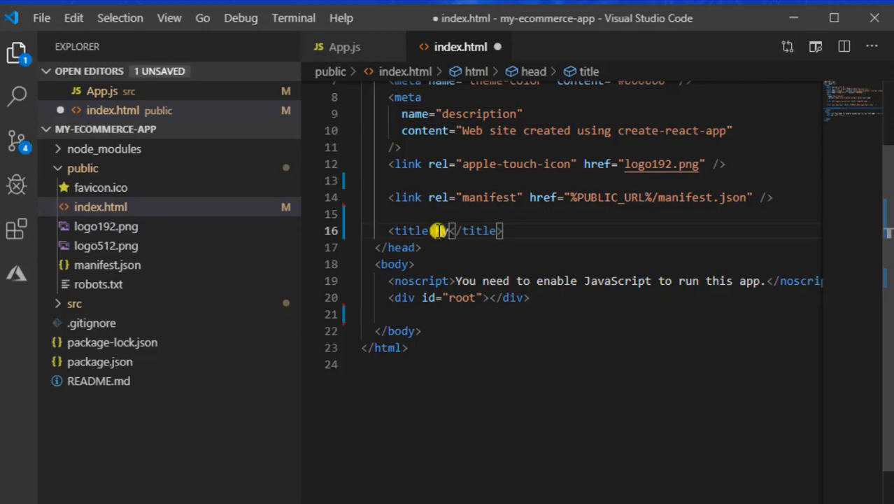
pyautogui.write('-ecommerc')
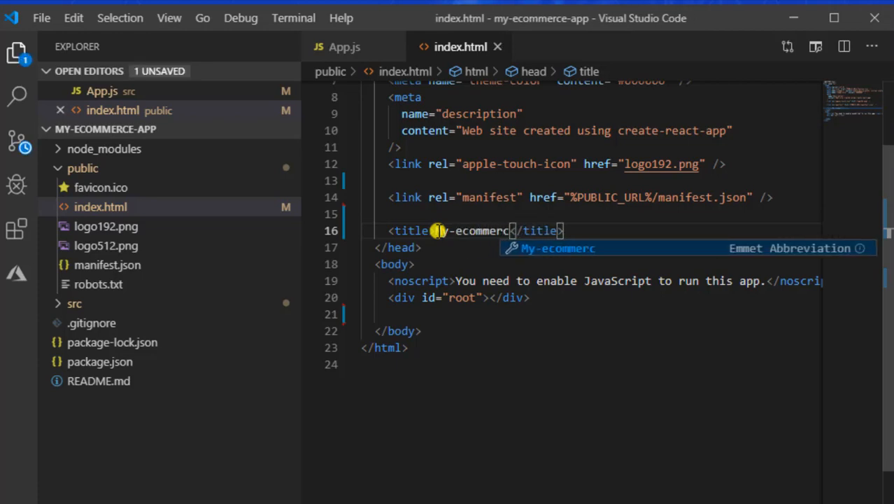
pyautogui.write('e')
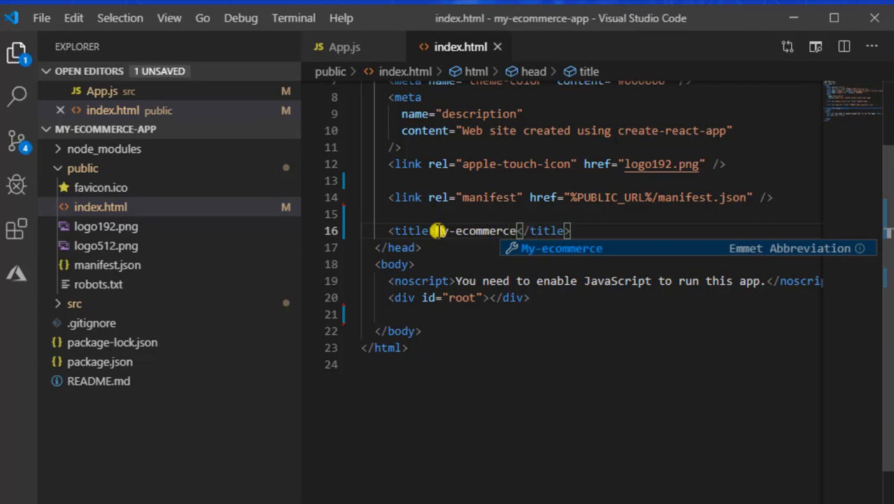
pyautogui.write('-app')
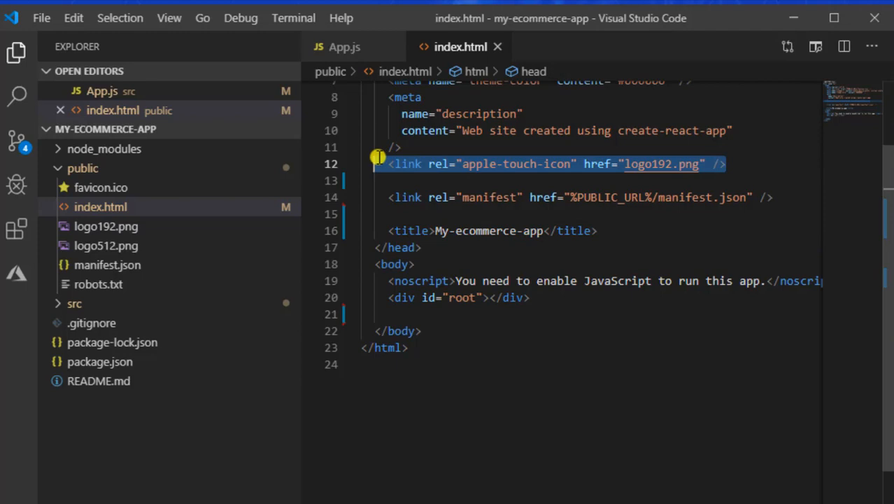
# Step: Delete the apple-touch-icon, theme-color, description and favicon tags from the head and save
pyautogui.press('Delete')
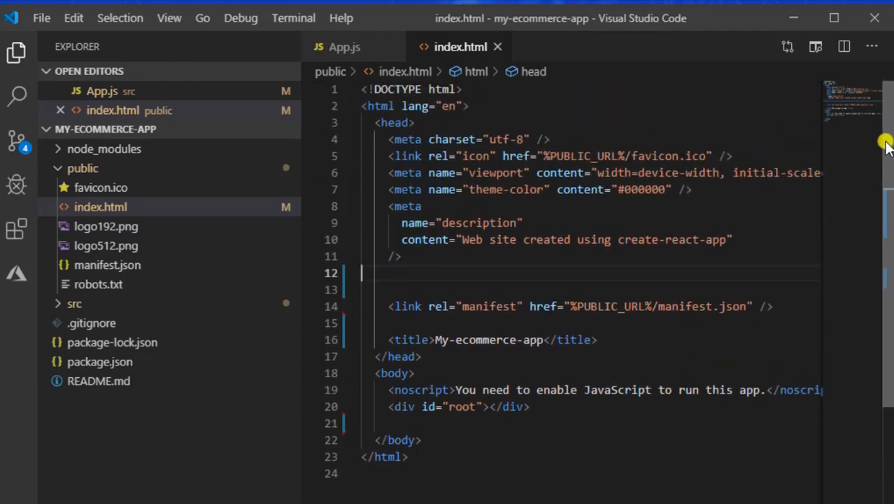
pyautogui.moveTo(749, 208)
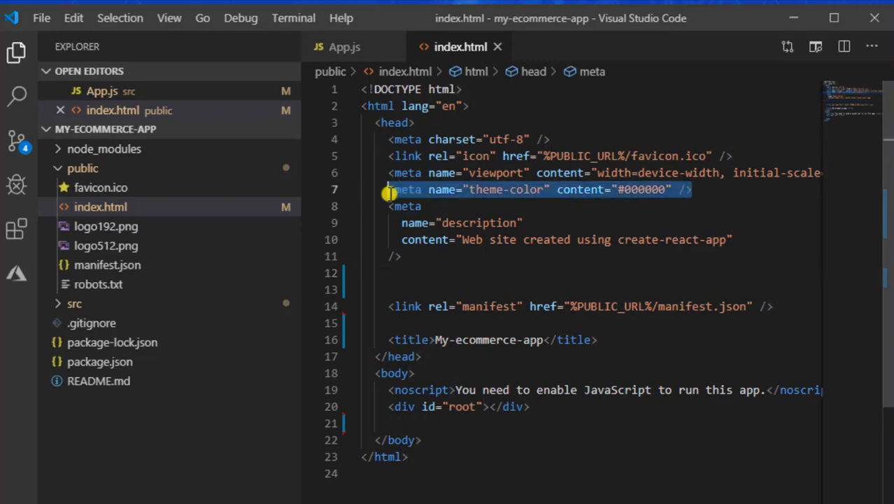
pyautogui.press('Delete')
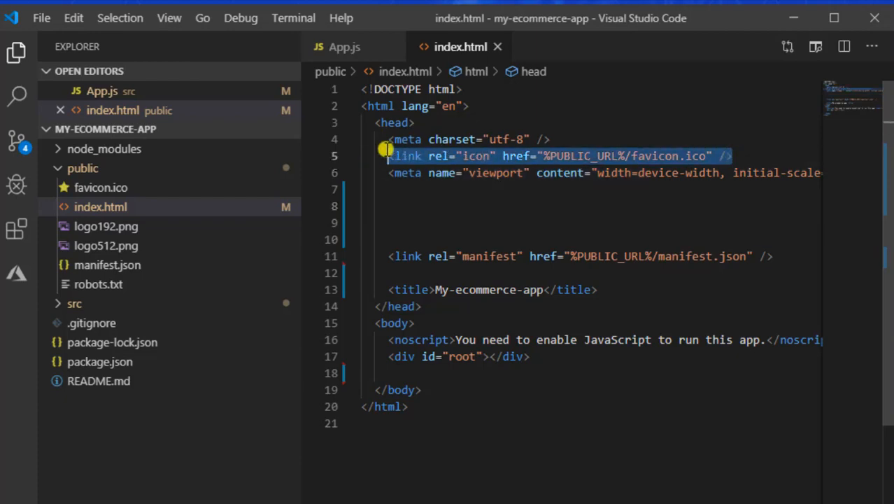
pyautogui.press('Delete')
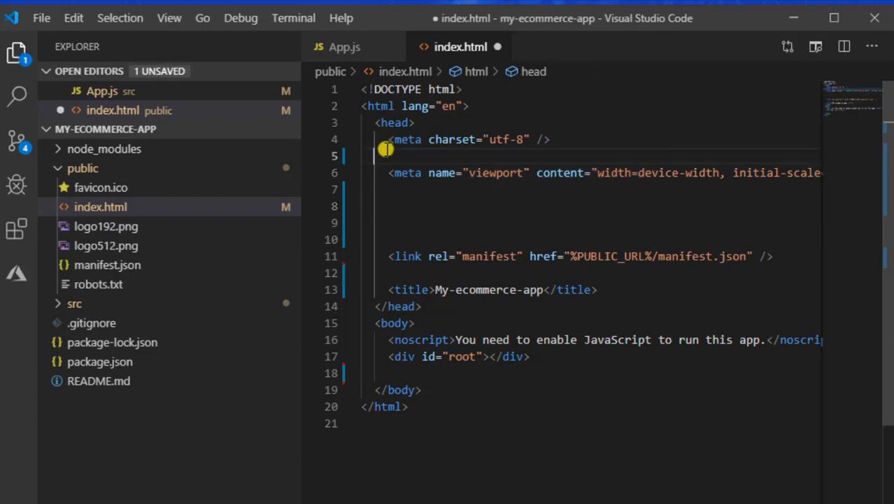
pyautogui.press('ctrl+s')
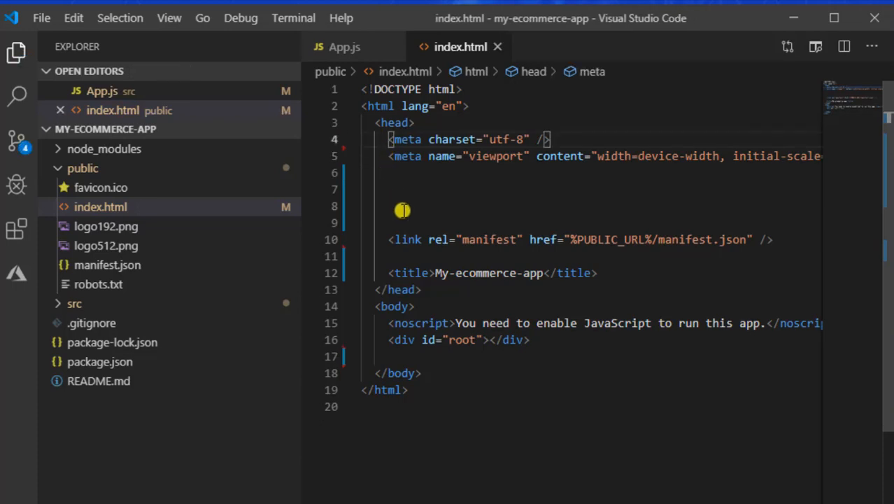
pyautogui.moveTo(383, 222)
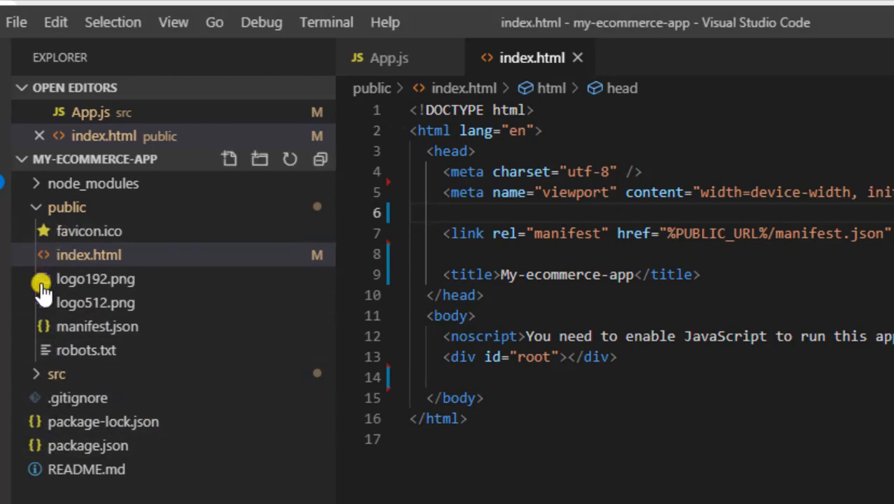
# Step: Add <h1>My Ecommerce App</h1> inside the App div in src/App.js and save
pyautogui.click(56, 373)
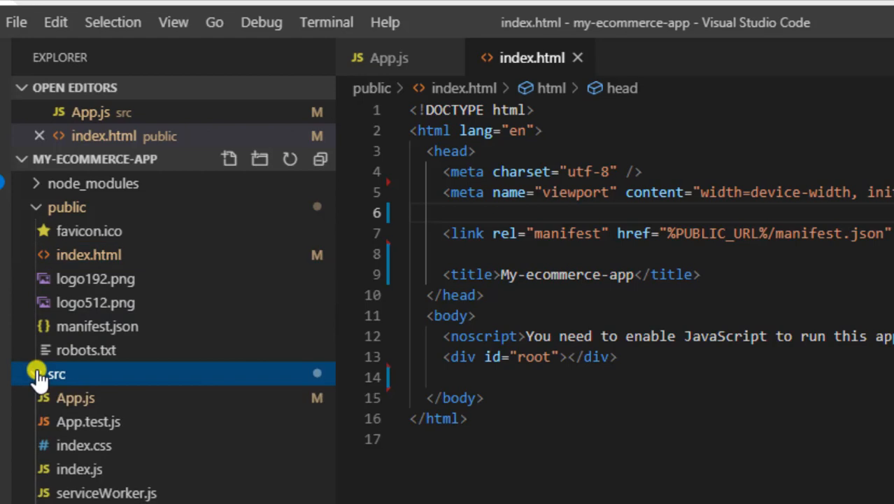
pyautogui.click(75, 397)
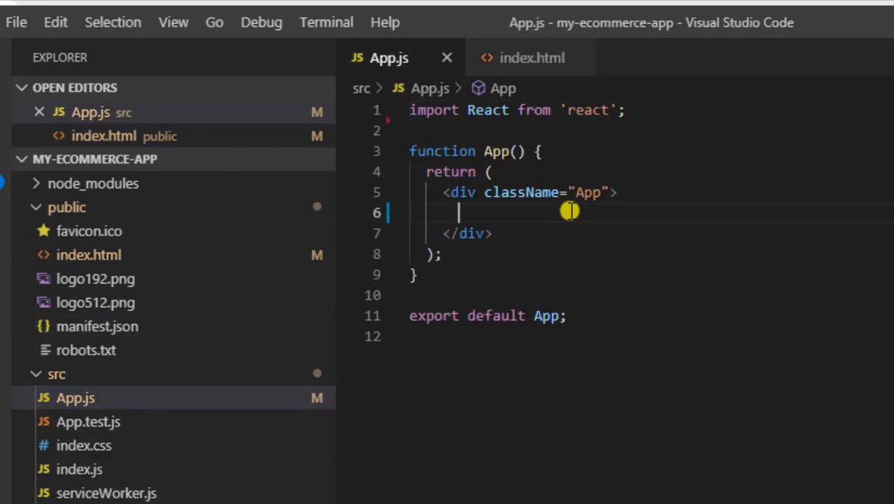
pyautogui.write('<')
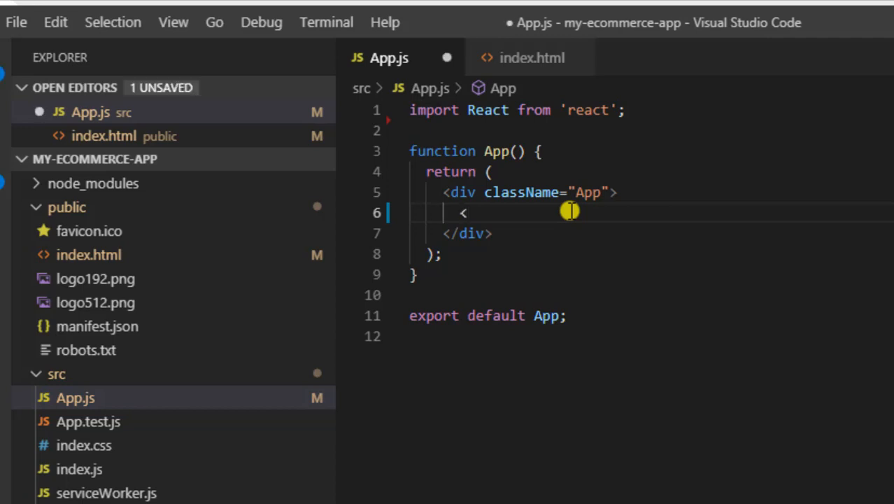
pyautogui.press('ctrl+s')
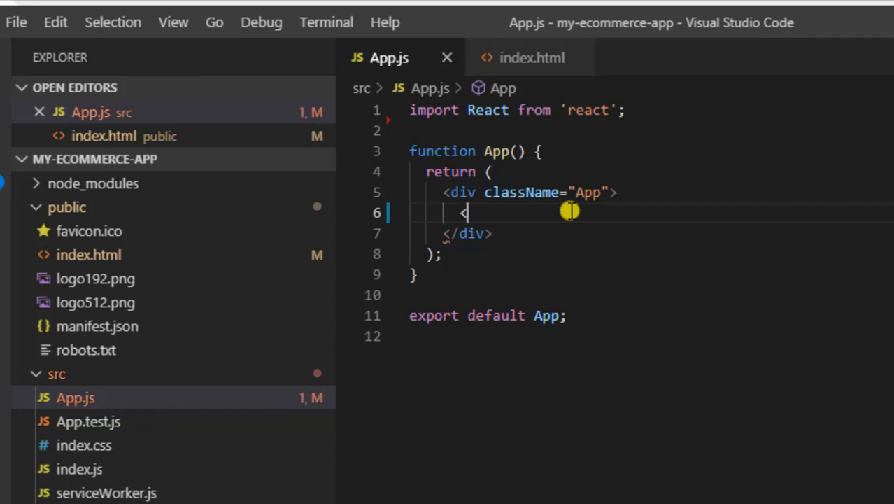
pyautogui.write('h1>My </h1>')
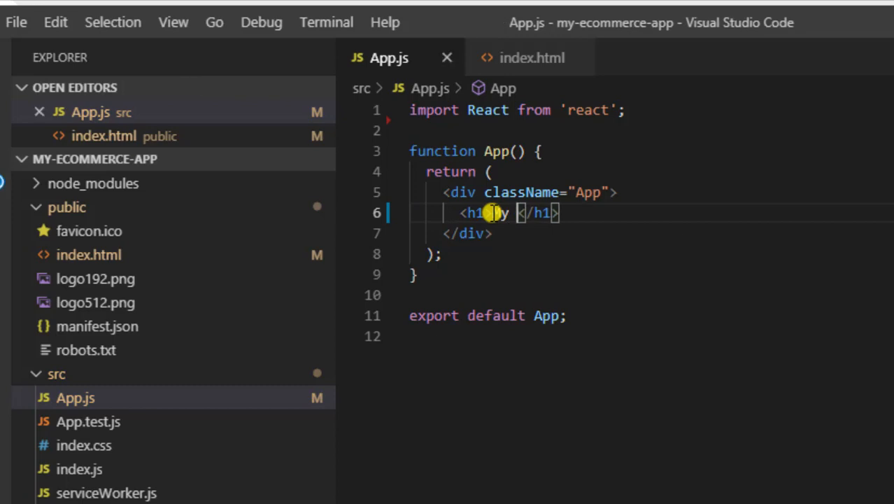
pyautogui.write('Ecom')
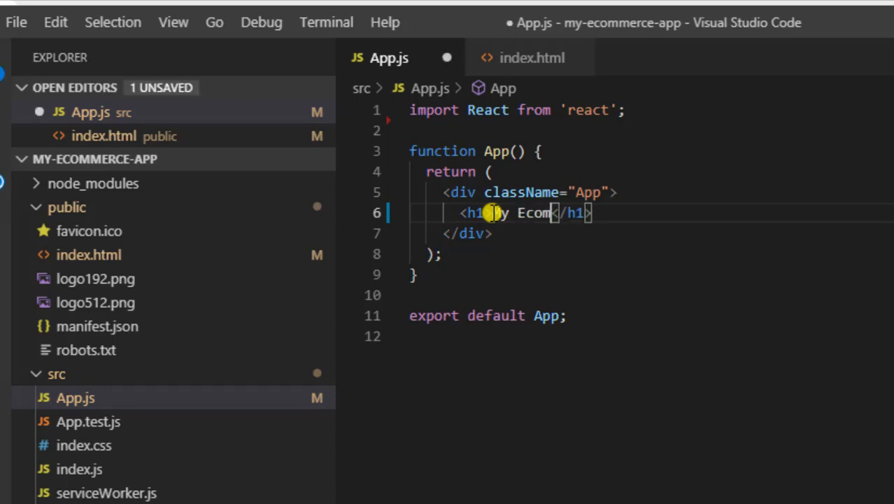
pyautogui.write('merce')
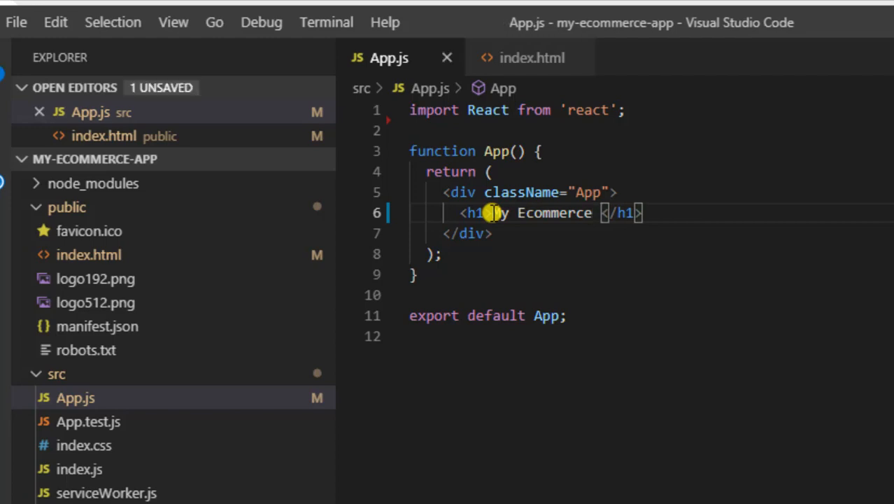
pyautogui.write('App')
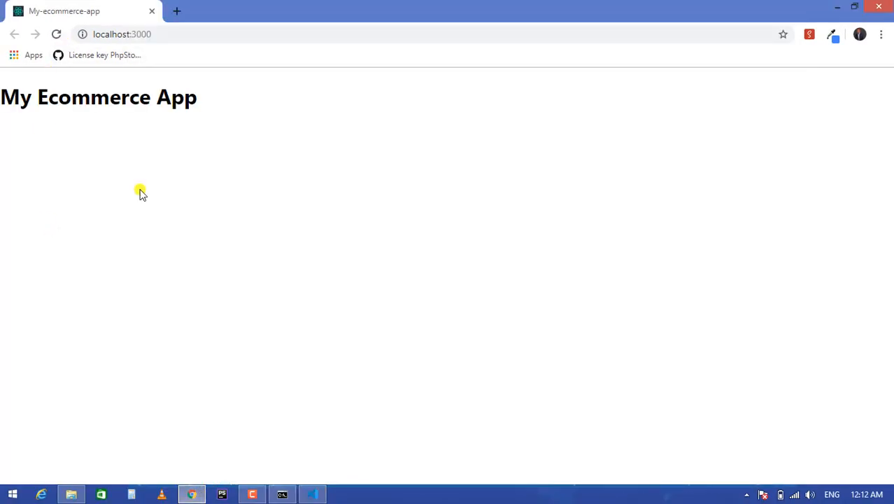
pyautogui.moveTo(173, 172)
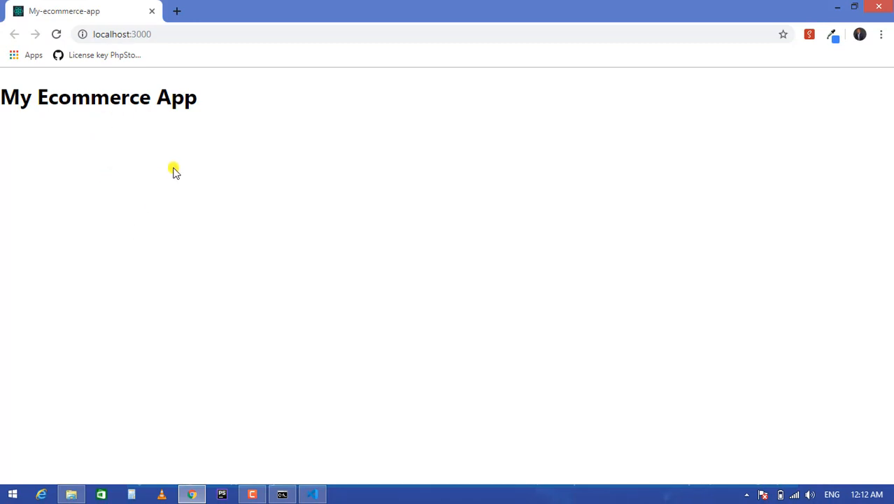
pyautogui.moveTo(256, 211)
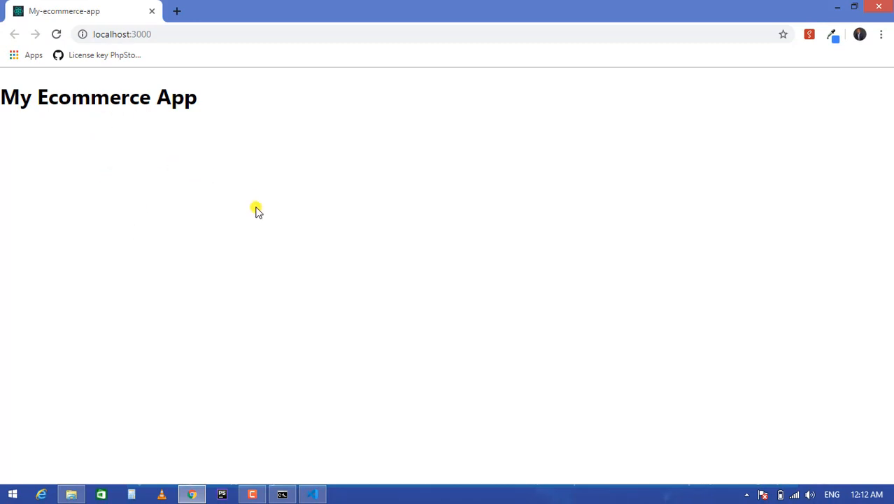